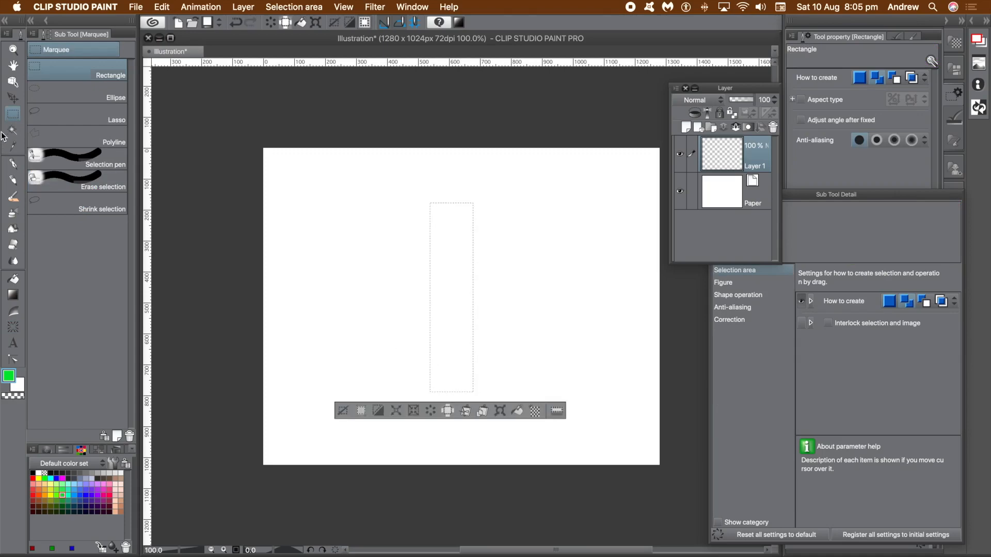
pyautogui.moveTo(599, 273)
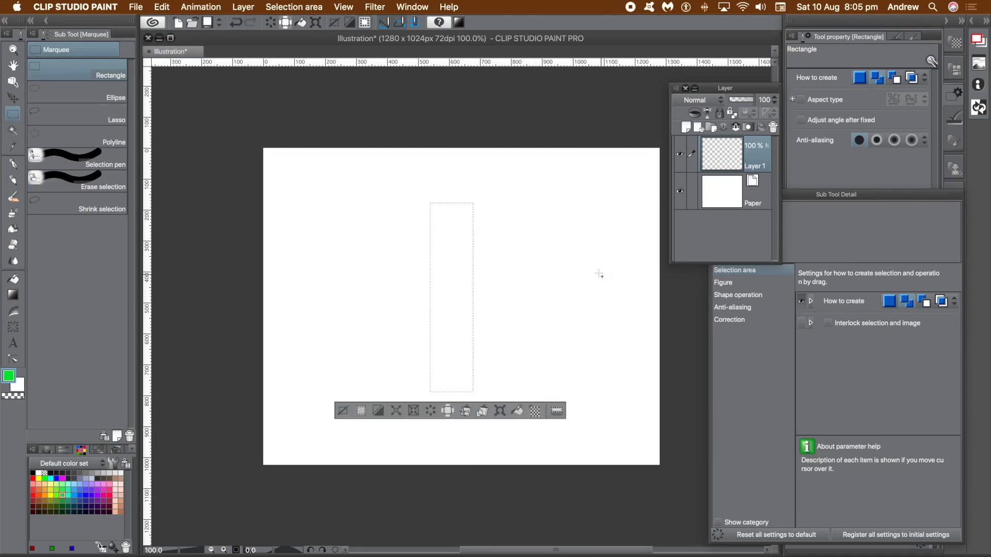
pyautogui.moveTo(20, 304)
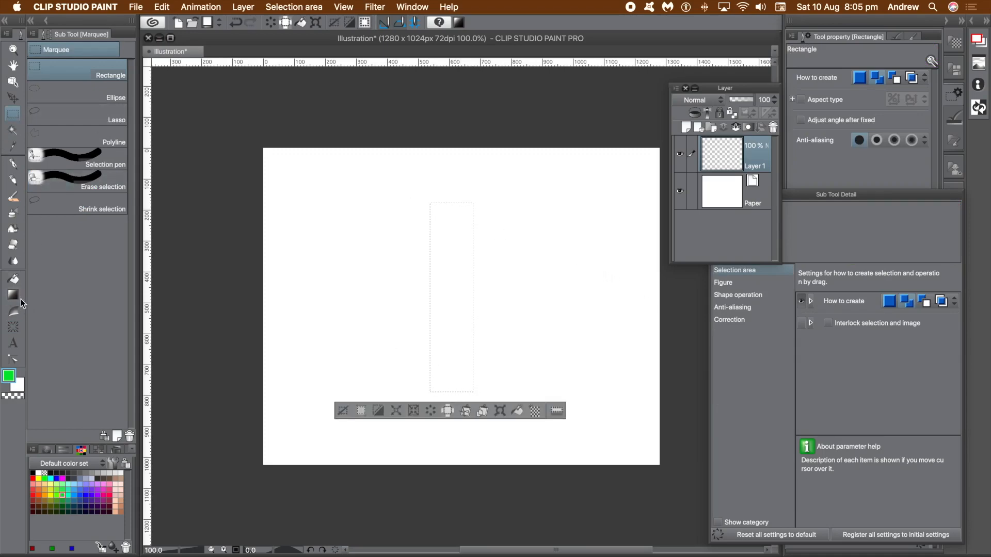
# Switch to the Gradient tool with the Rainbow sub tool active
pyautogui.click(12, 294)
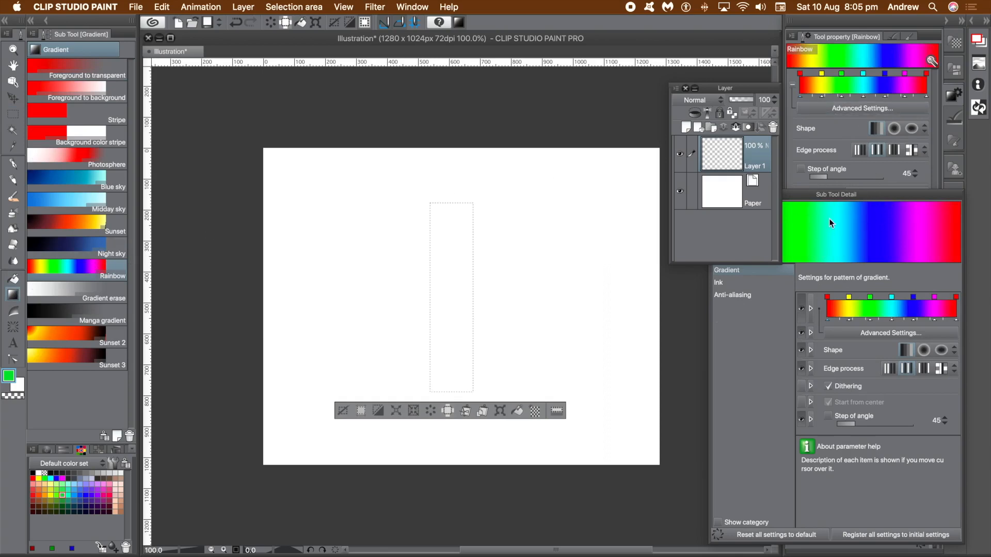
# Bring up the list of panels and windows to show or hide
pyautogui.click(412, 7)
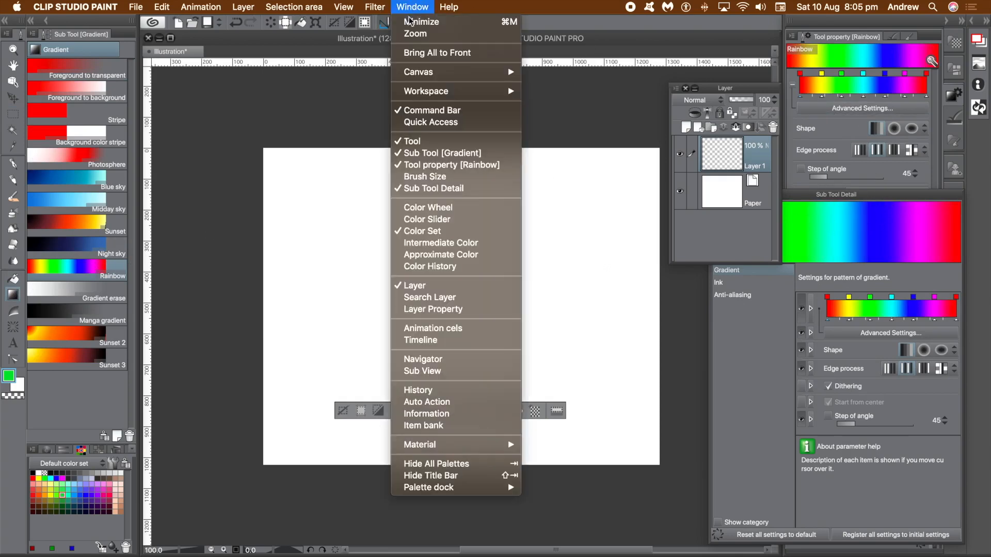
pyautogui.moveTo(412, 141)
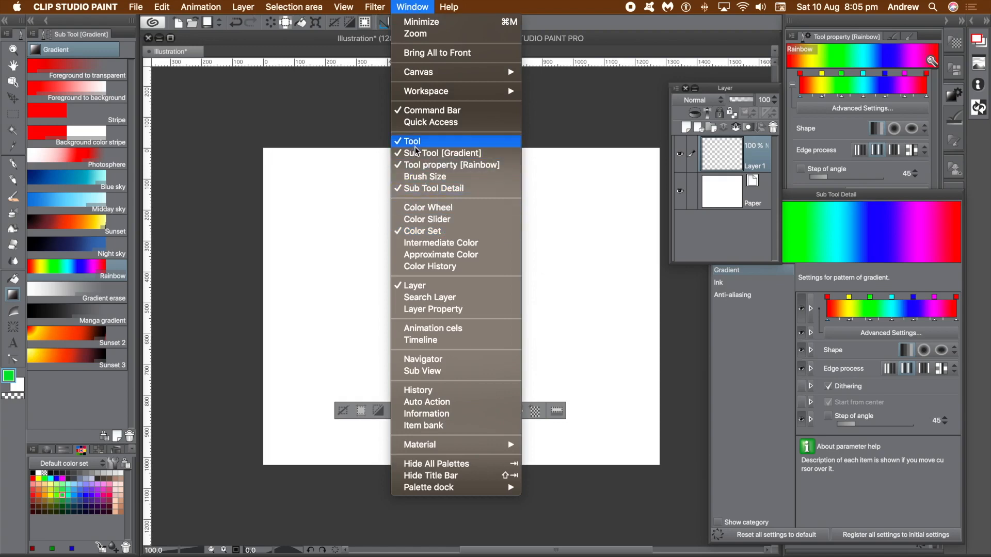
pyautogui.moveTo(435, 188)
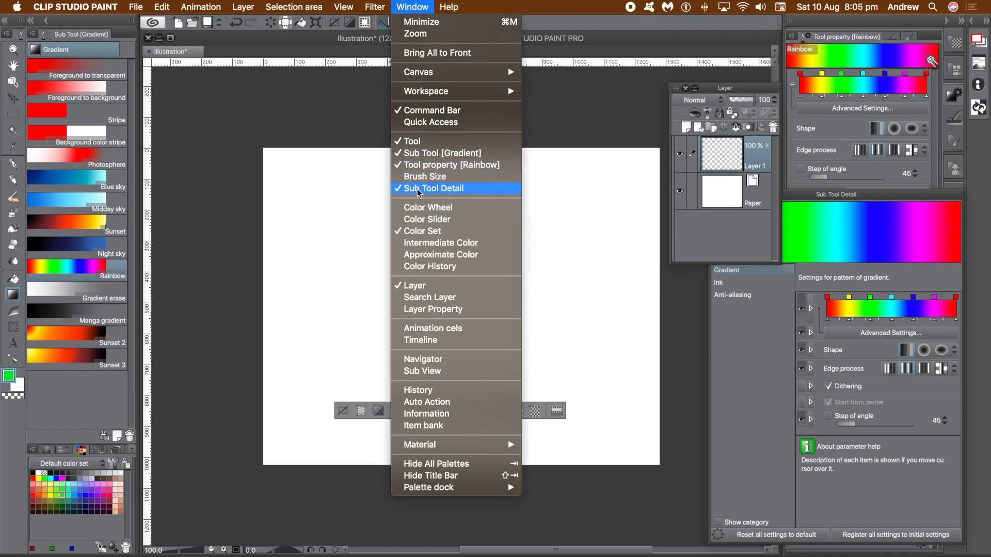
pyautogui.moveTo(427, 289)
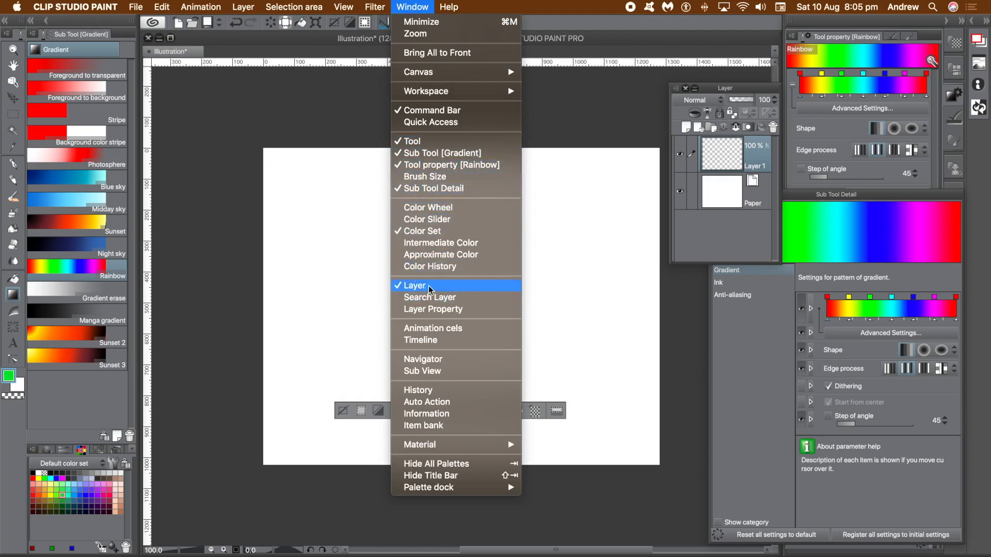
pyautogui.moveTo(618, 40)
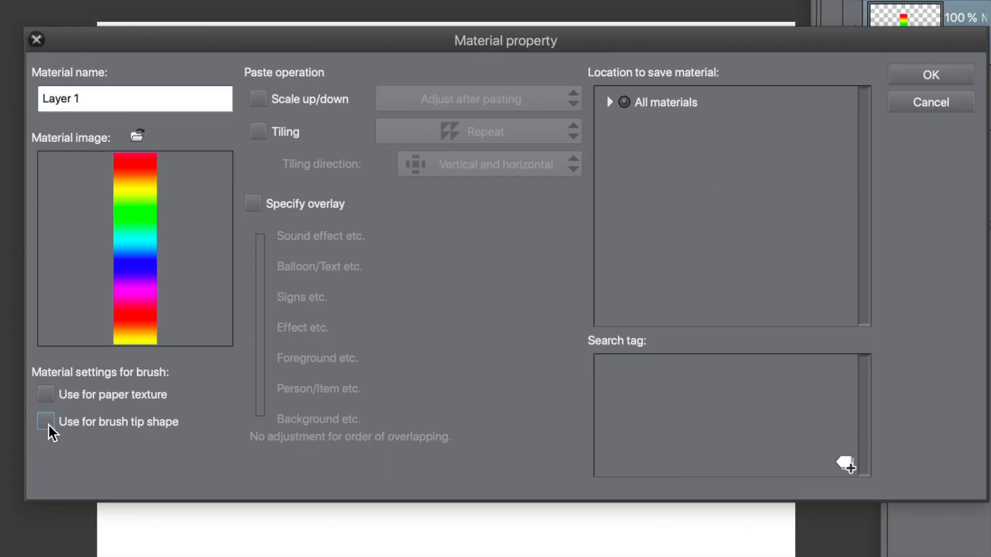
# Register the rainbow strip as image material 'Rainbow2' saved under Image material > Brush
pyautogui.click(44, 421)
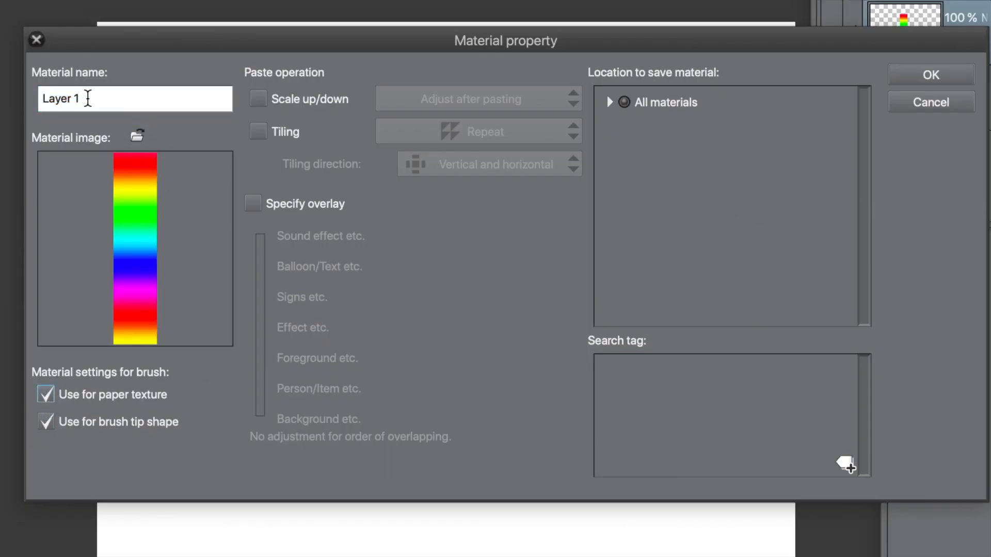
pyautogui.write('Rainbow2')
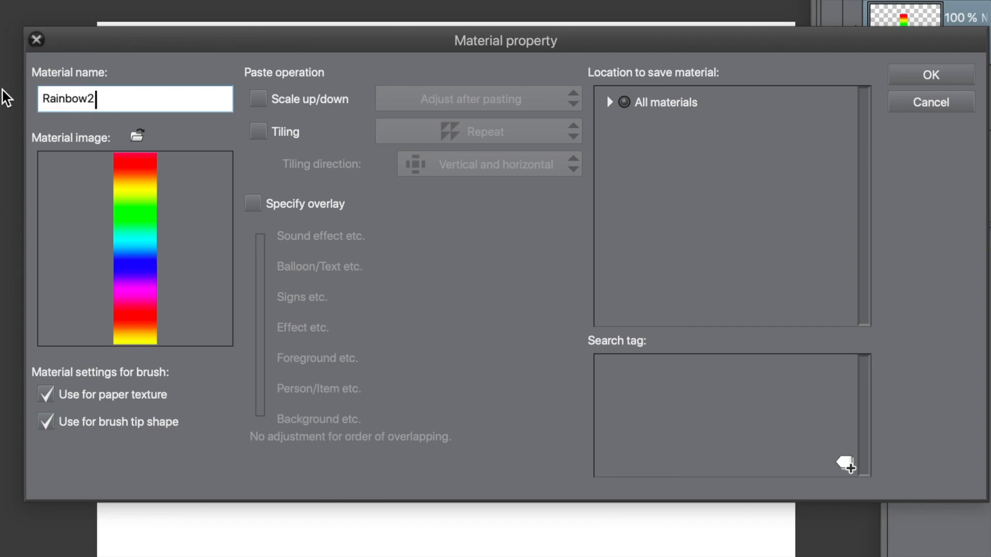
pyautogui.click(609, 103)
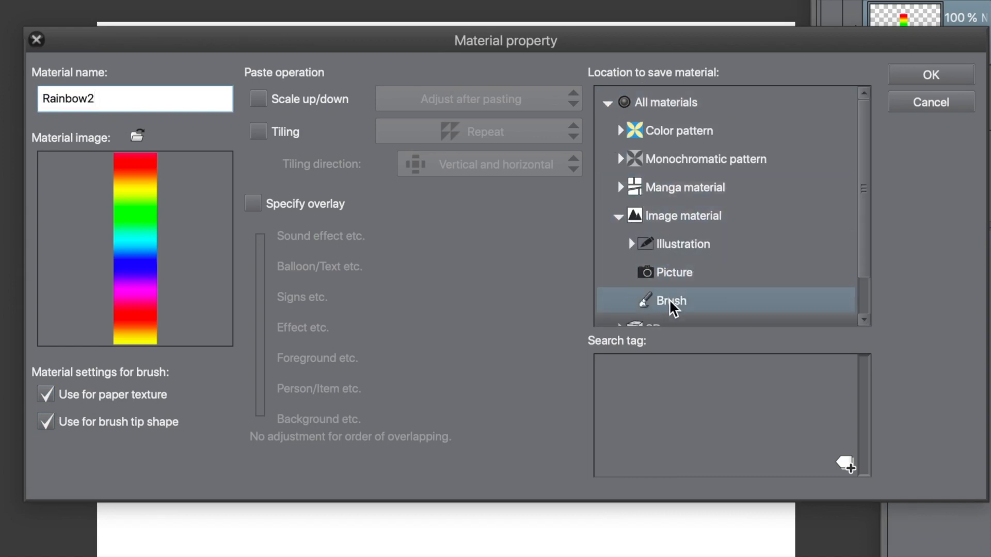
pyautogui.moveTo(930, 75)
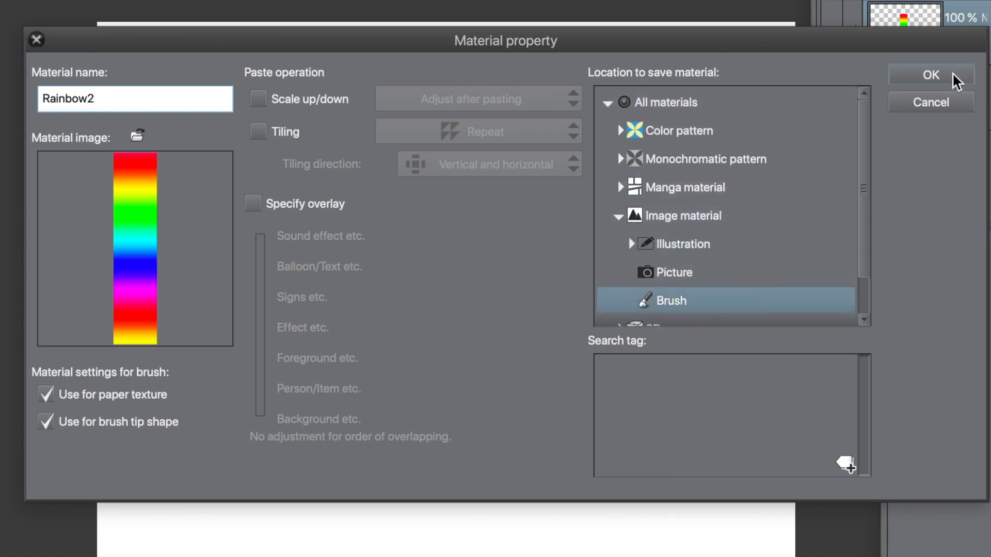
pyautogui.moveTo(929, 89)
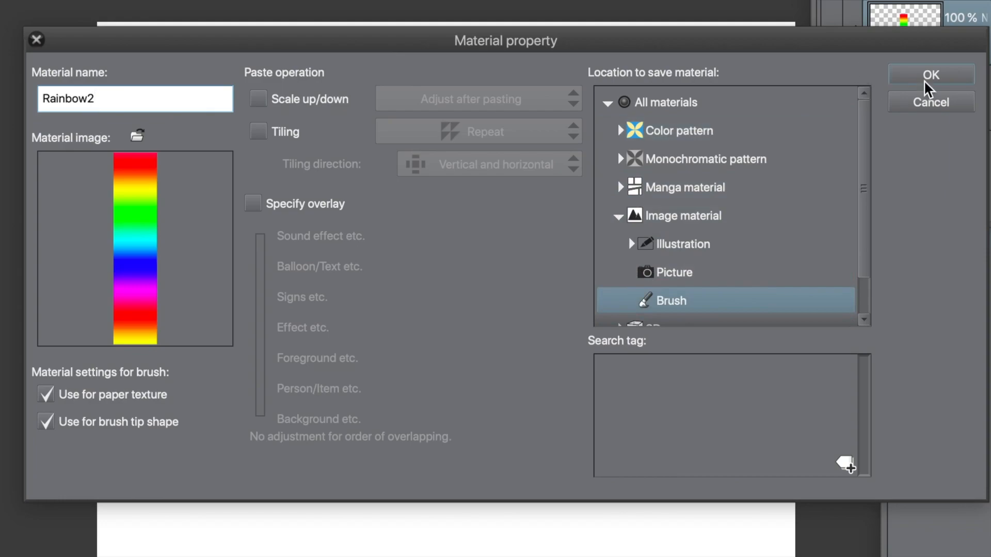
pyautogui.click(930, 74)
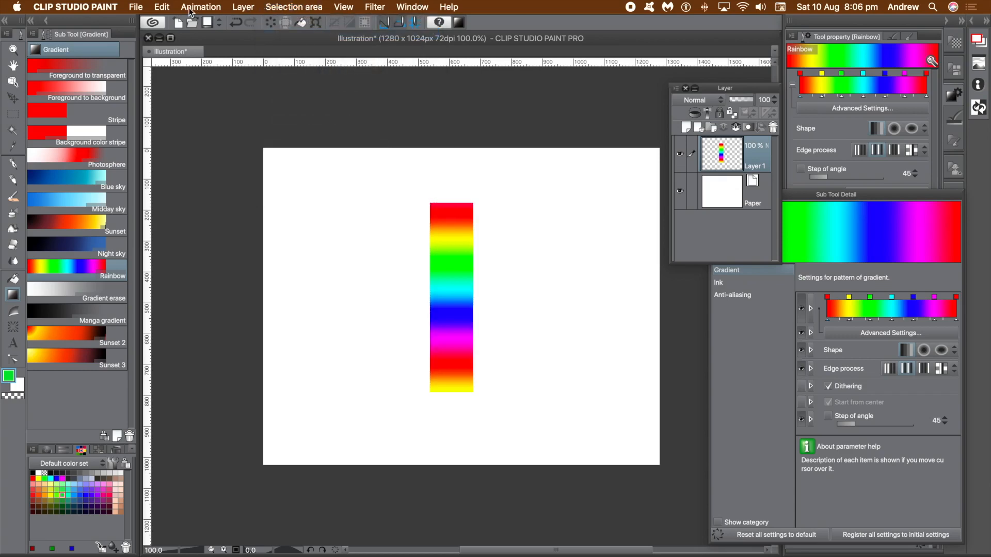
# Fill Layer 1 with the current colour, then clear it to a blank canvas
pyautogui.click(162, 8)
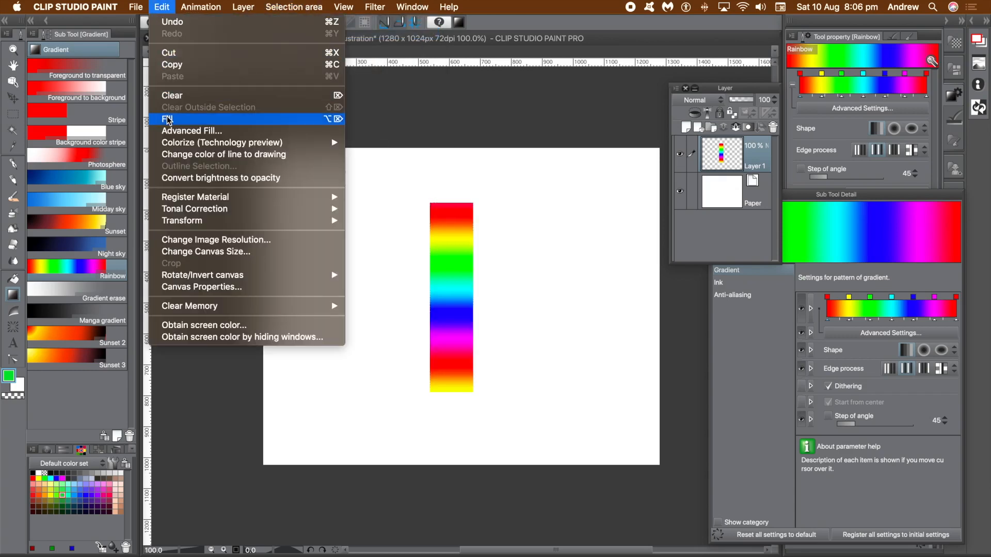
pyautogui.click(167, 118)
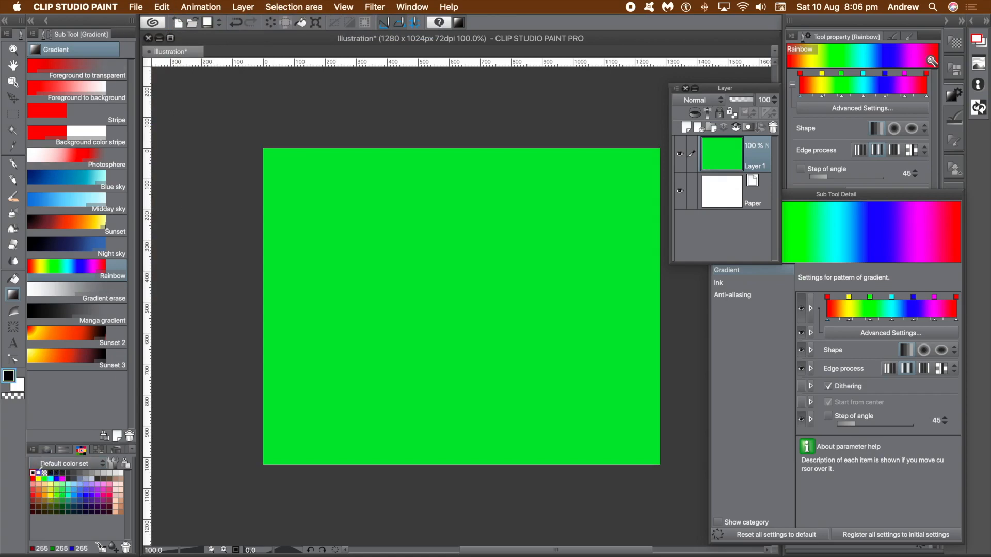
pyautogui.click(162, 7)
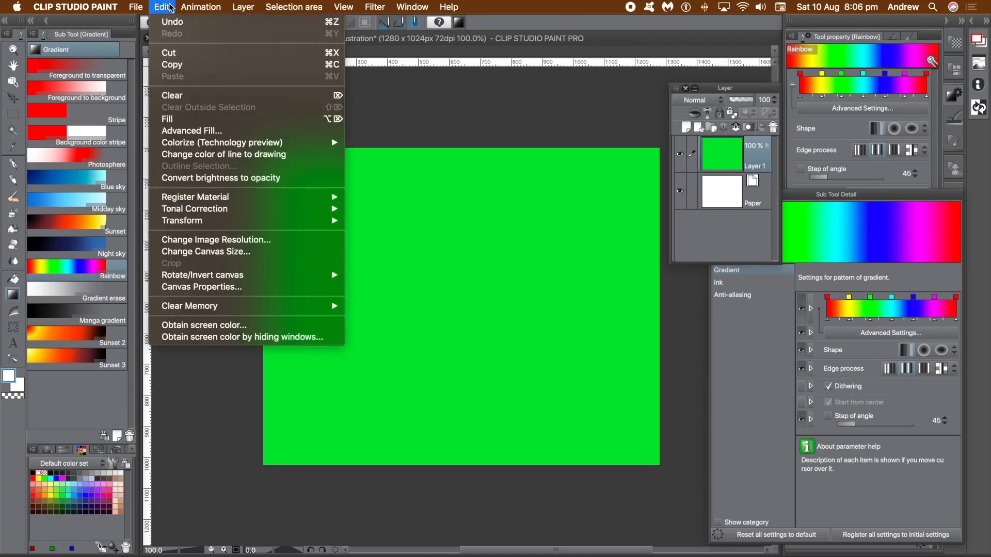
pyautogui.click(172, 95)
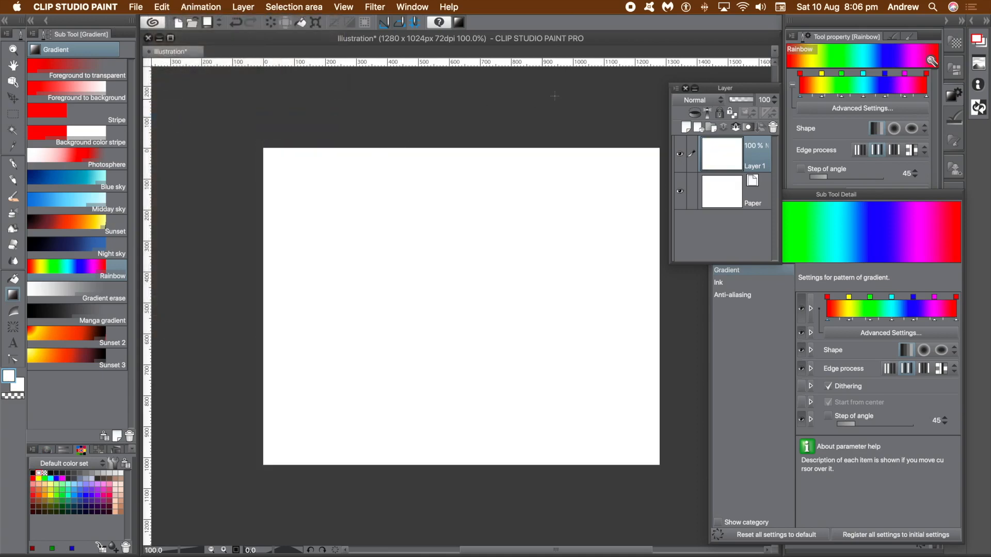
pyautogui.moveTo(545, 94)
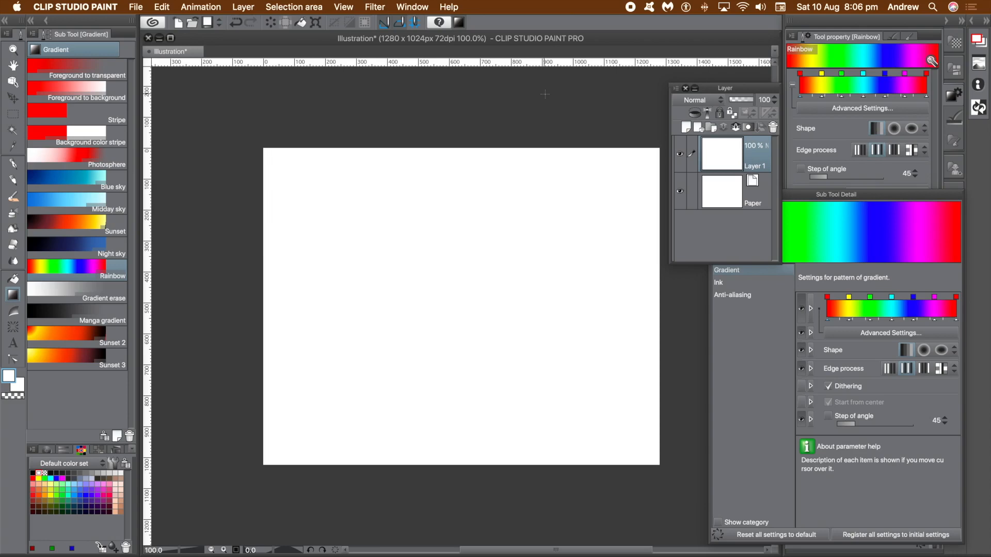
pyautogui.moveTo(23, 310)
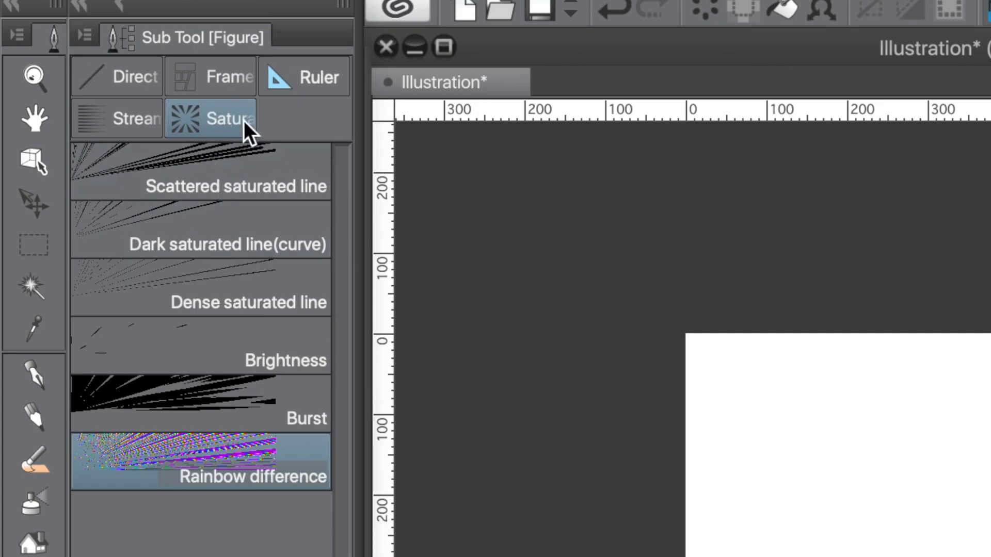
pyautogui.moveTo(271, 253)
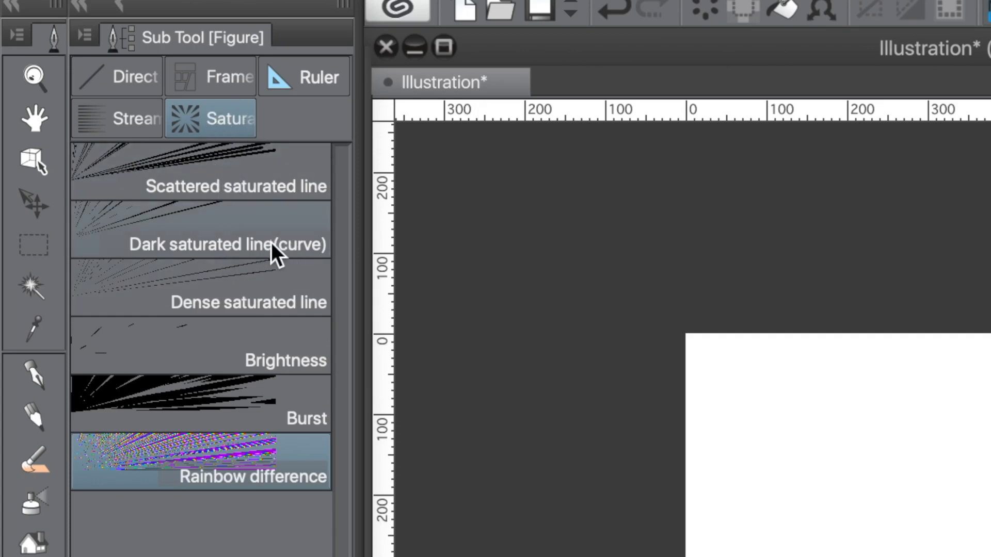
# Choose the Dark saturated line (curve) preset from the Saturated line group
pyautogui.click(221, 244)
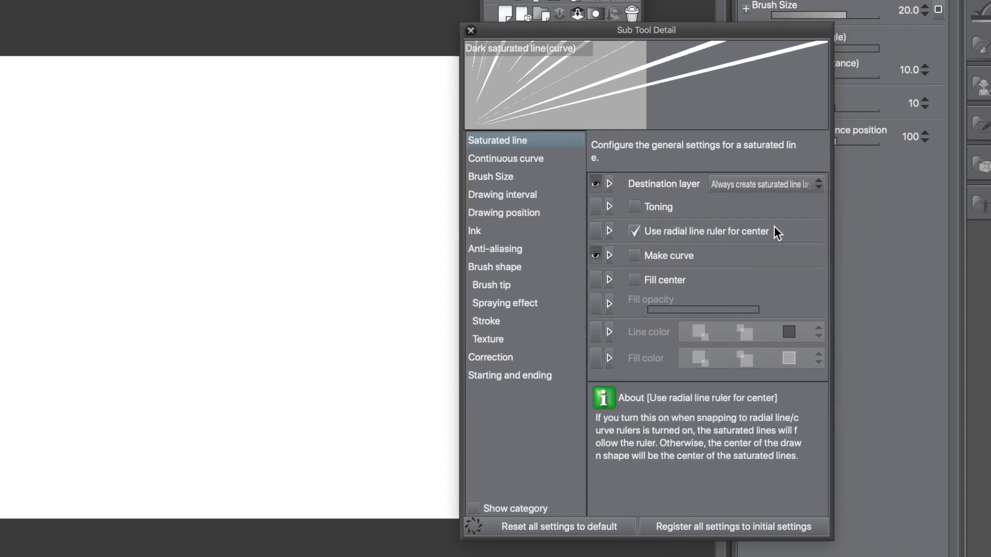
pyautogui.moveTo(786, 190)
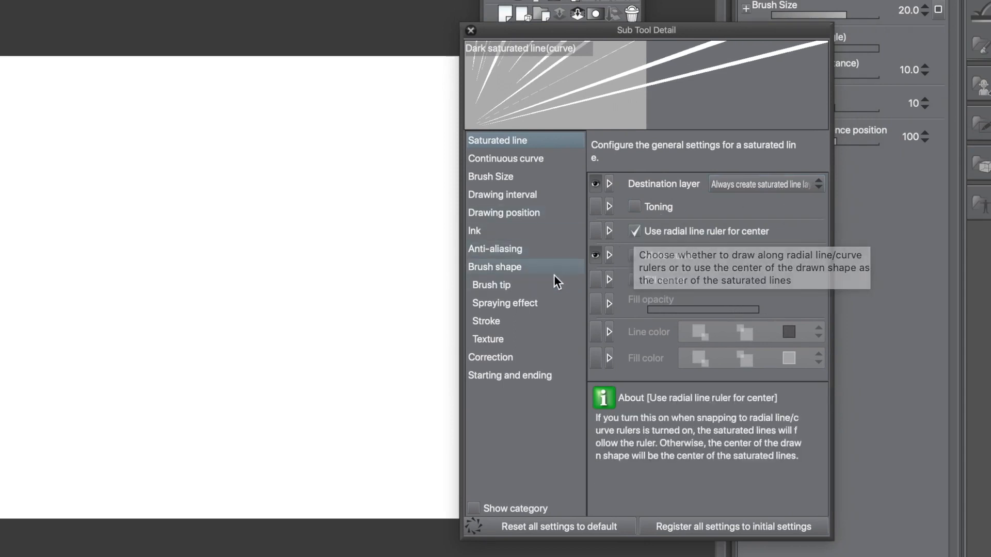
# Show the Continuous curve settings, then the Brush Size settings in Sub Tool Detail
pyautogui.click(505, 159)
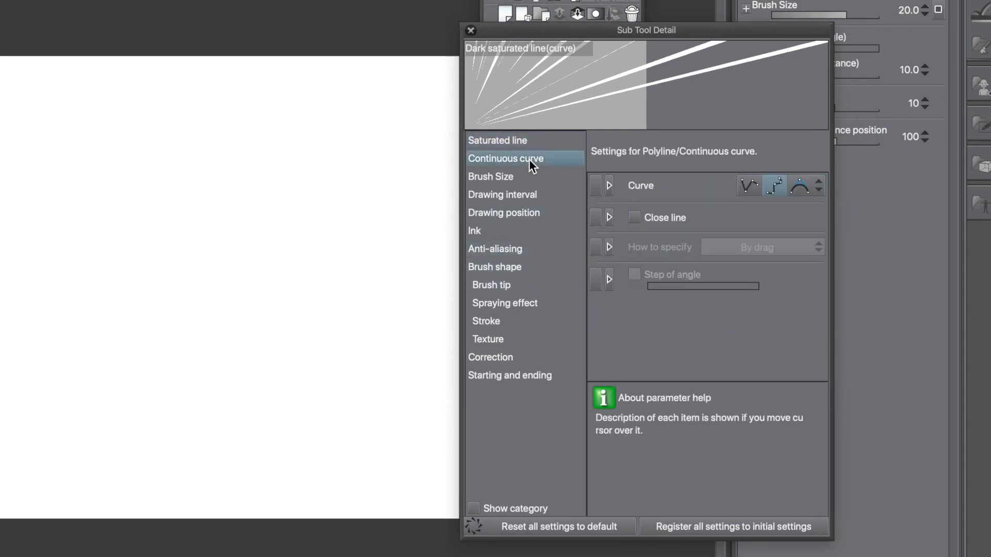
pyautogui.moveTo(544, 178)
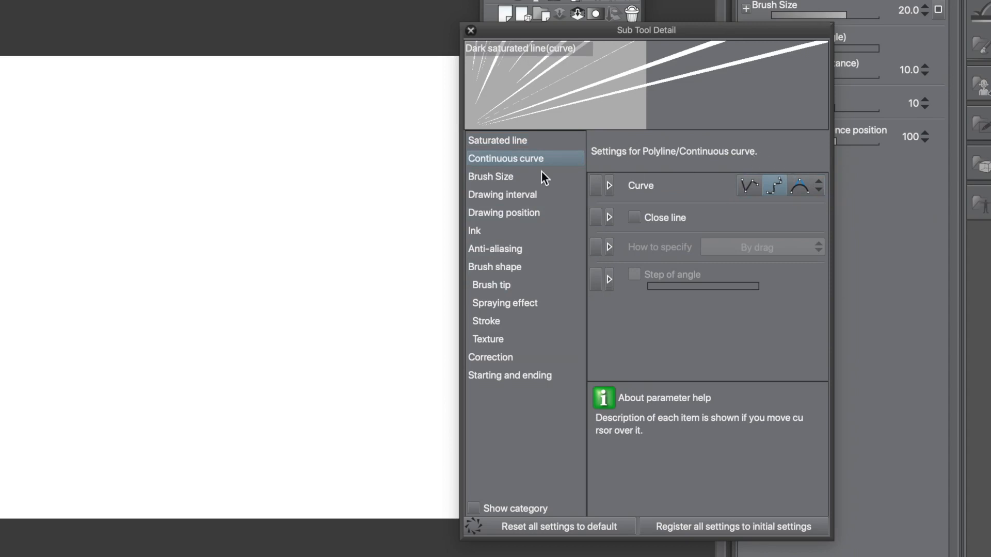
pyautogui.click(490, 177)
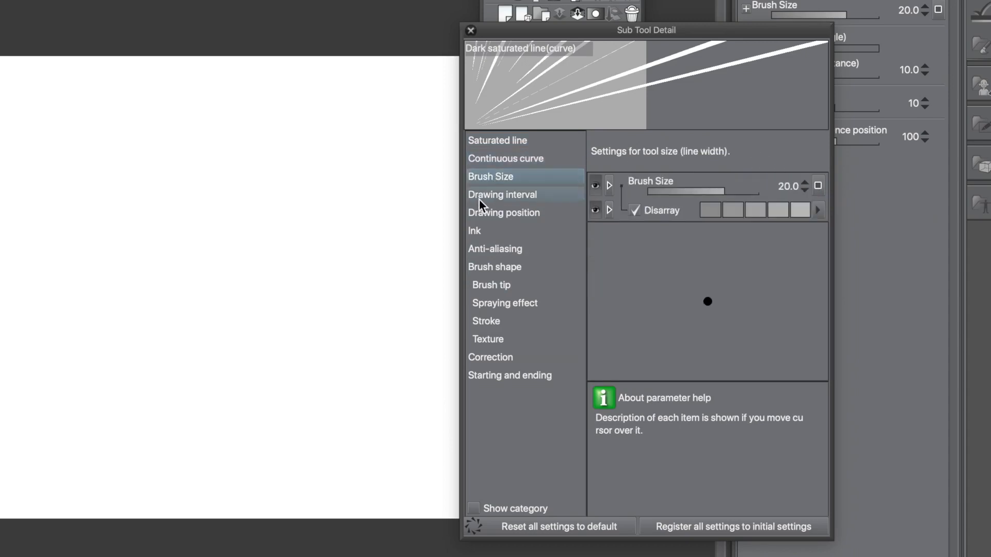
pyautogui.moveTo(500, 202)
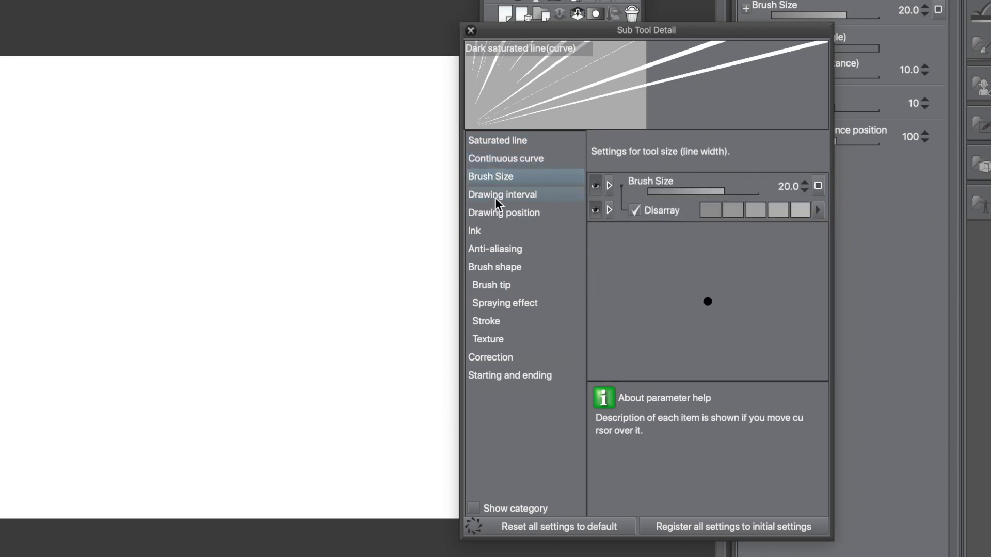
# Set Gap of line (distance) to 1.3 in the Drawing interval settings
pyautogui.click(503, 195)
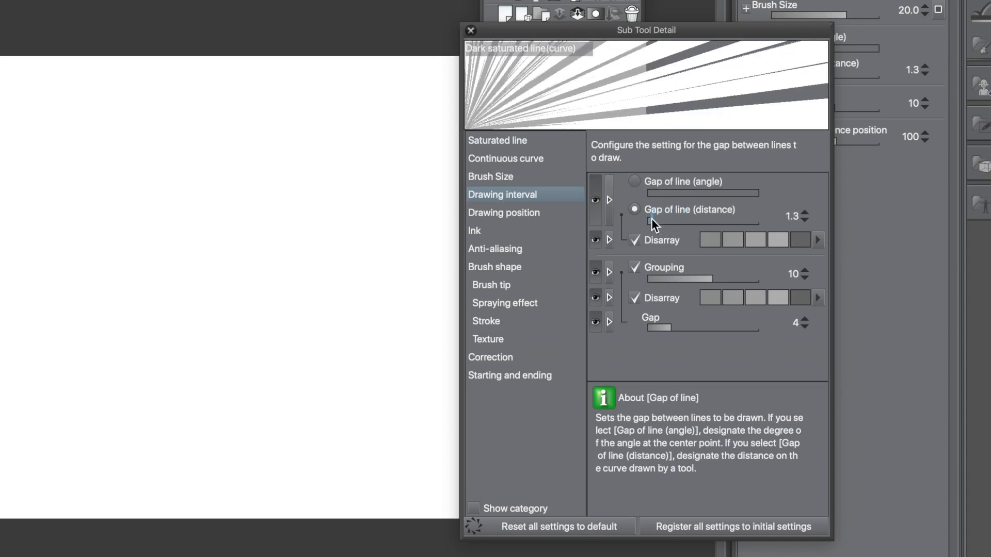
pyautogui.moveTo(550, 155)
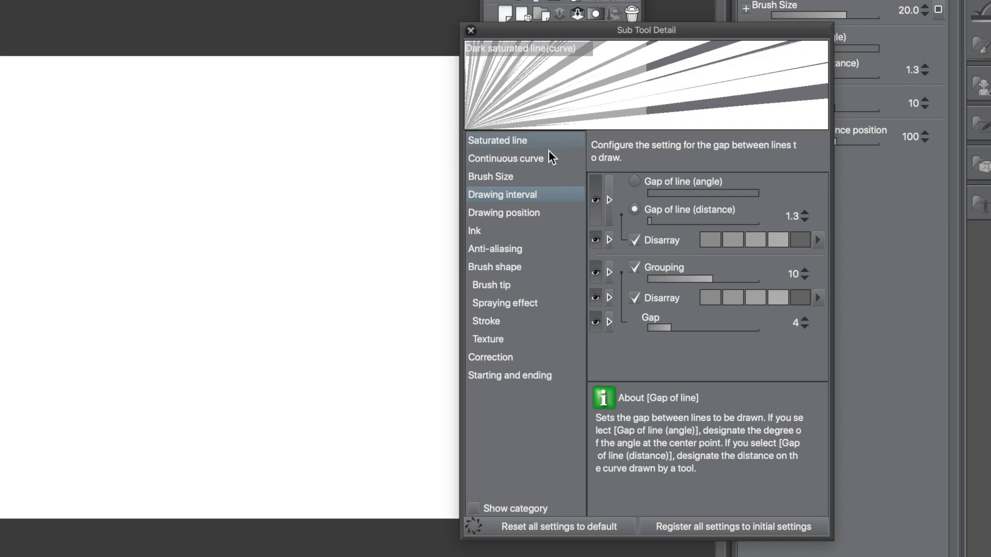
pyautogui.moveTo(483, 262)
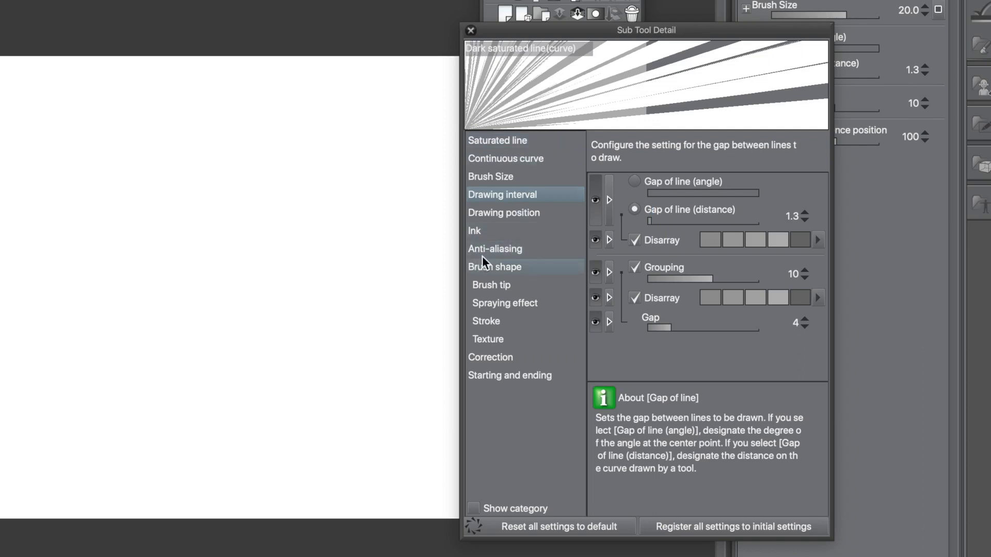
# Set the Ink blending mode to Difference
pyautogui.click(474, 230)
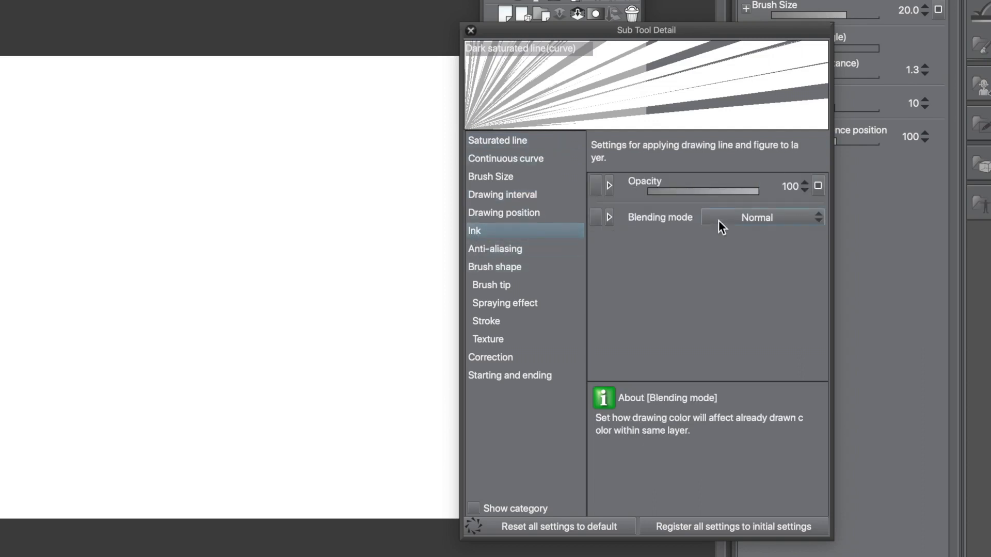
pyautogui.click(757, 218)
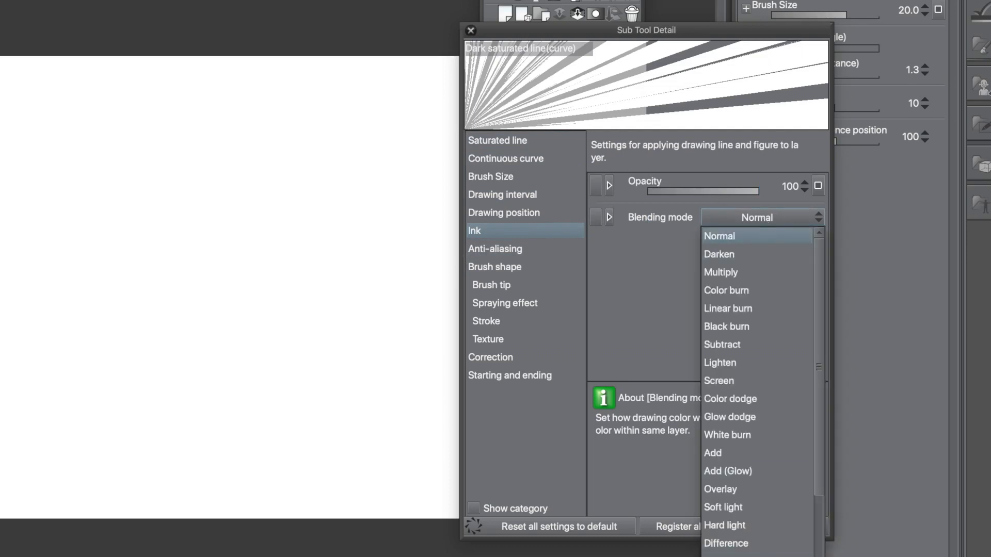
pyautogui.moveTo(757, 544)
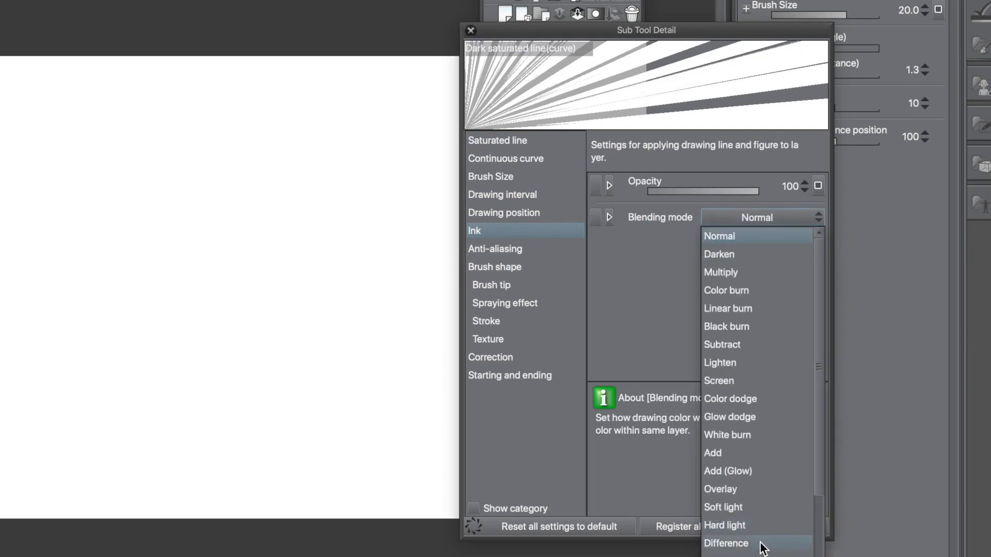
pyautogui.scroll(-3)
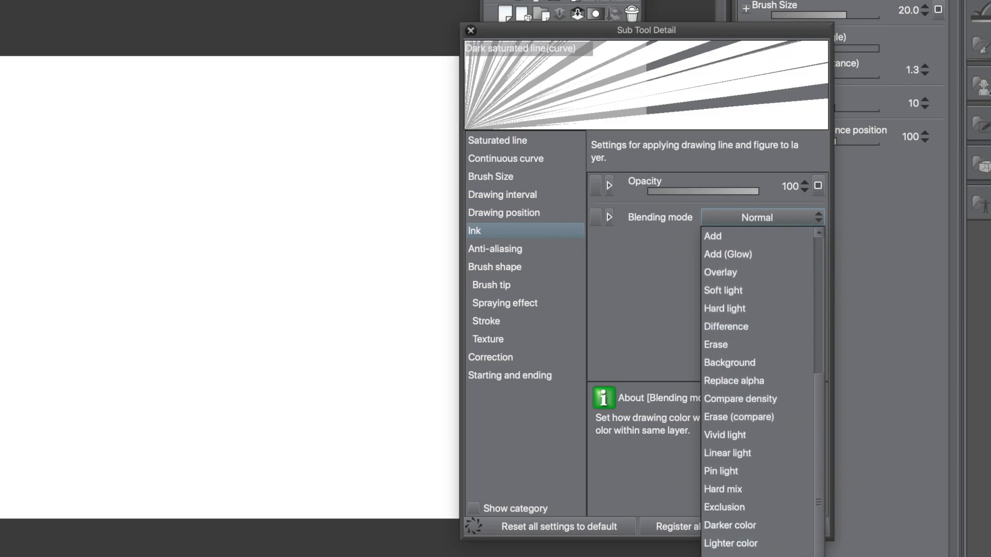
pyautogui.moveTo(733, 381)
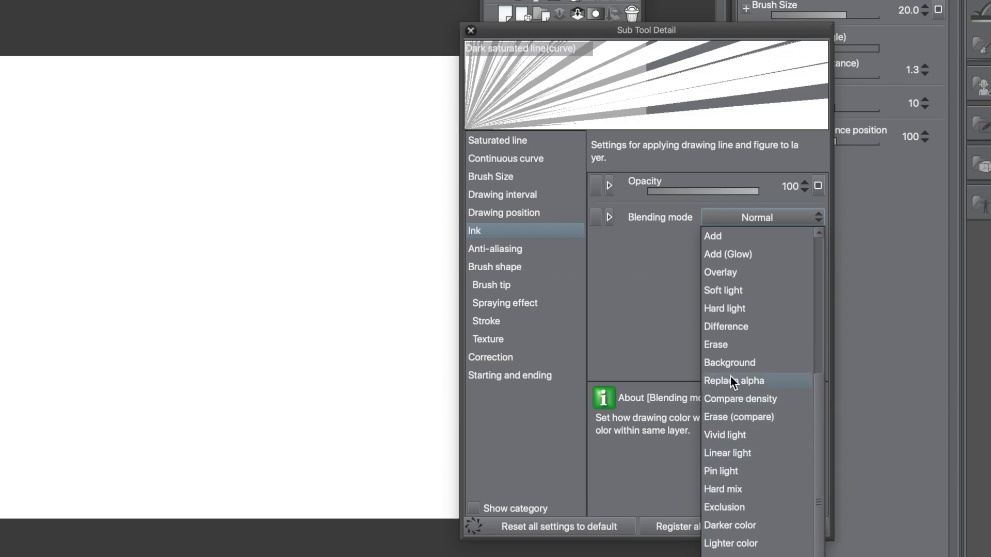
pyautogui.moveTo(800, 528)
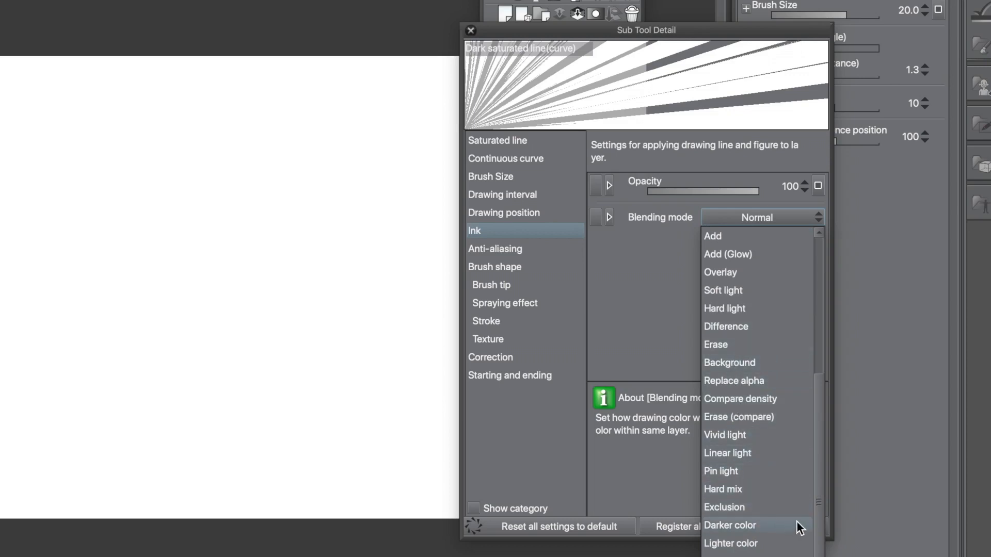
pyautogui.scroll(3)
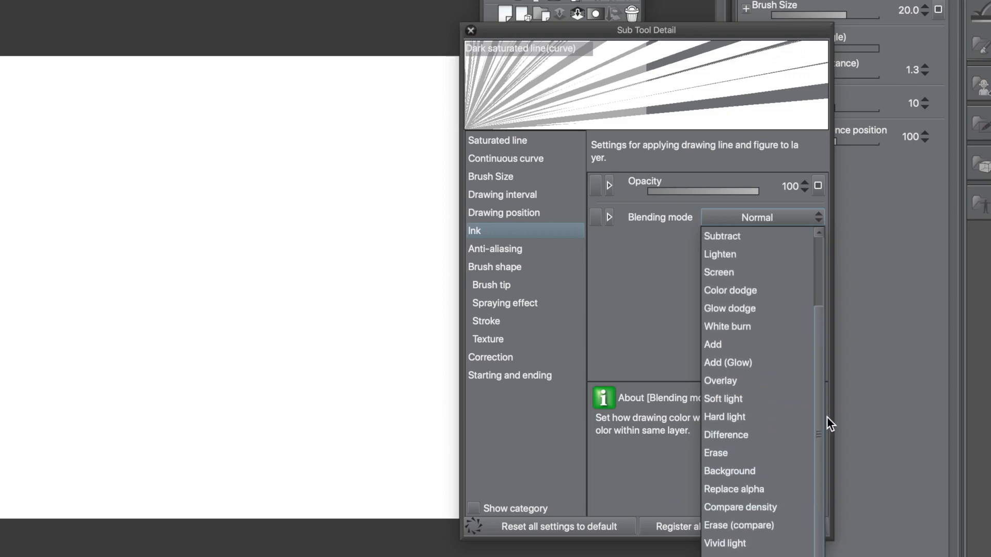
pyautogui.scroll(3)
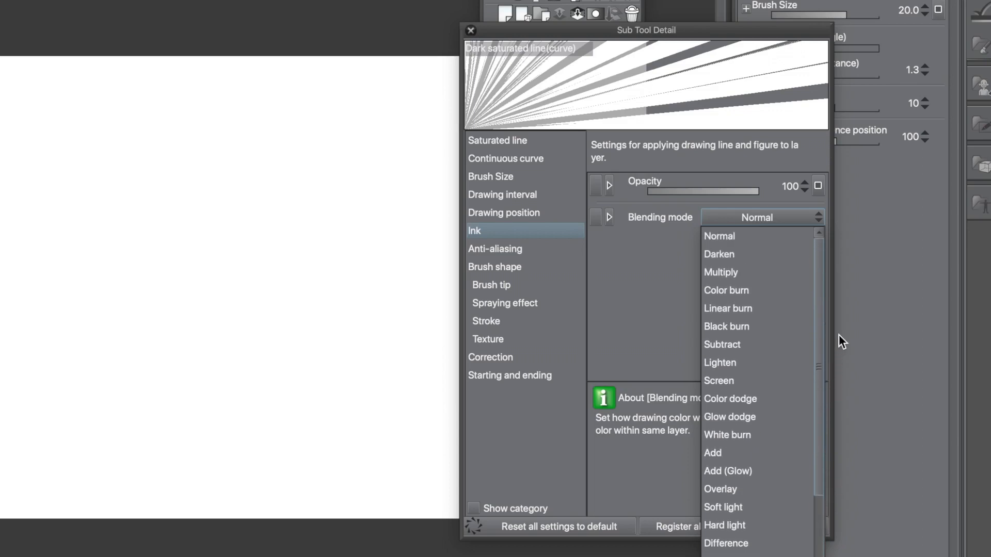
pyautogui.click(726, 543)
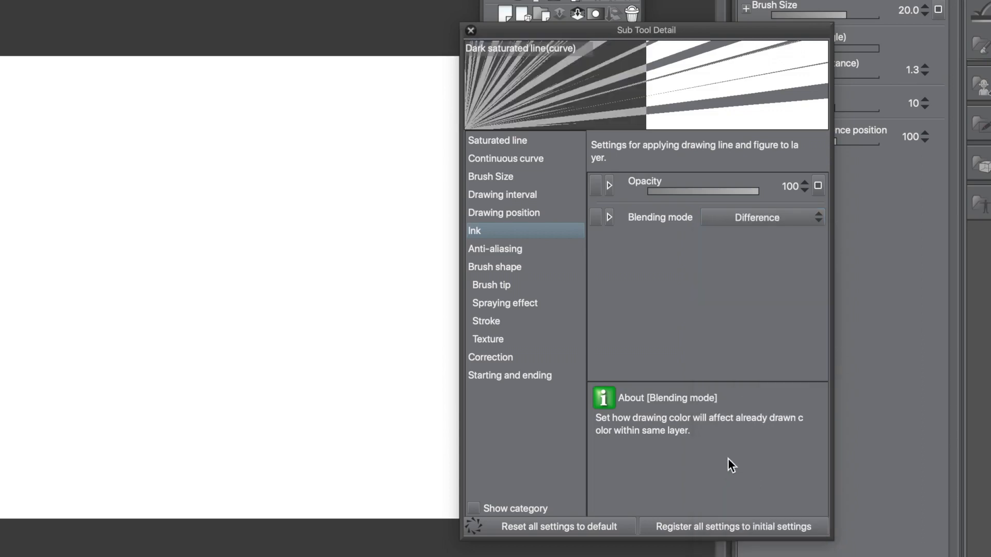
pyautogui.moveTo(231, 220)
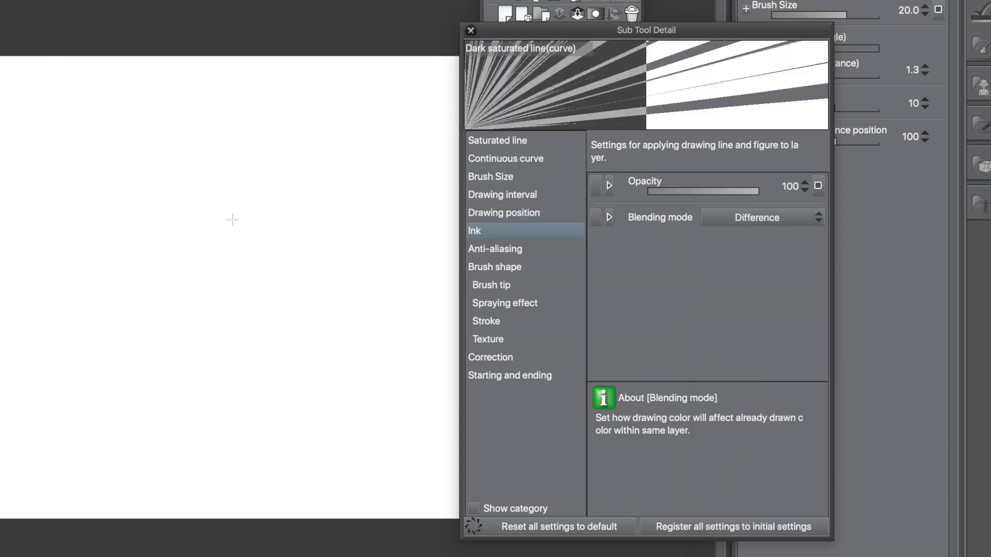
pyautogui.moveTo(493, 285)
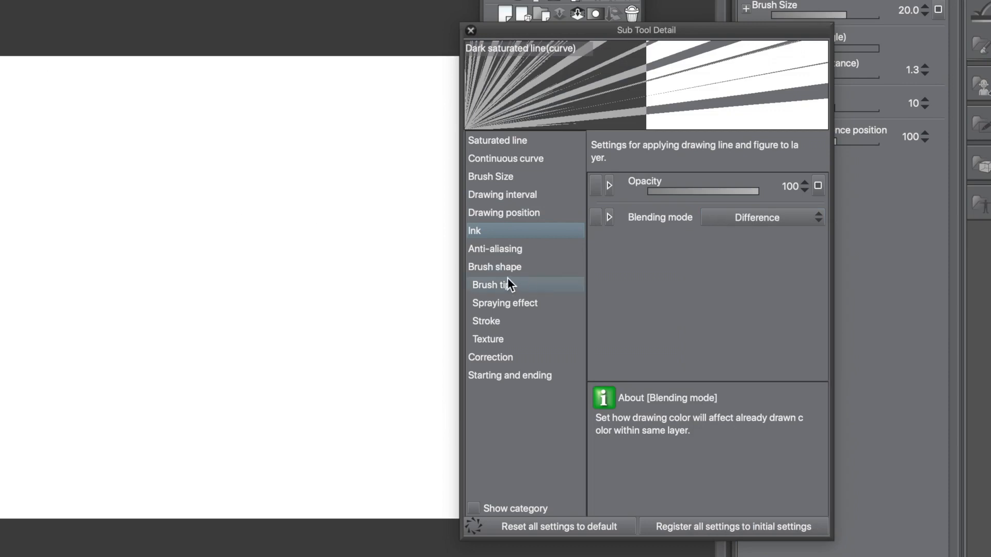
pyautogui.moveTo(511, 253)
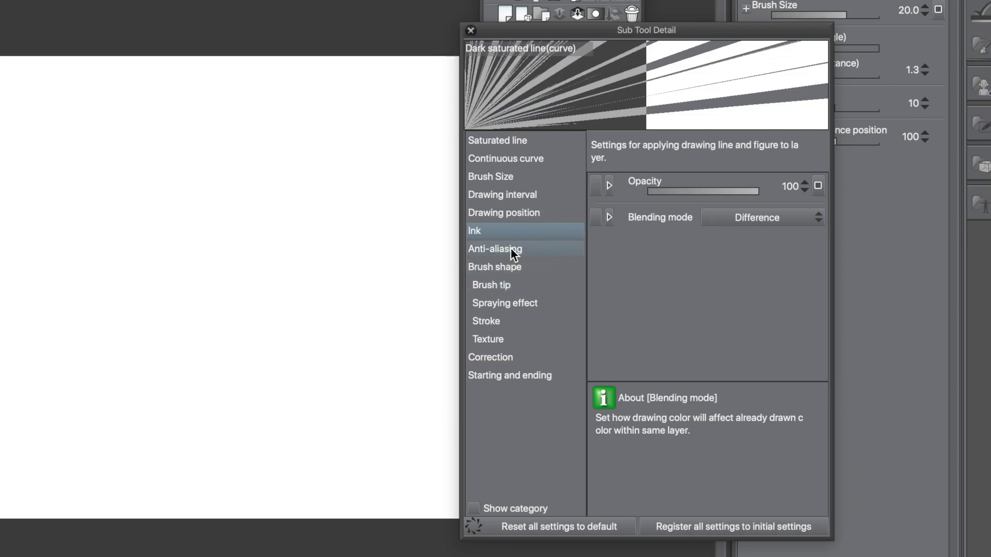
# Set Anti-aliasing to Middle and show the Brush shape presets
pyautogui.click(494, 249)
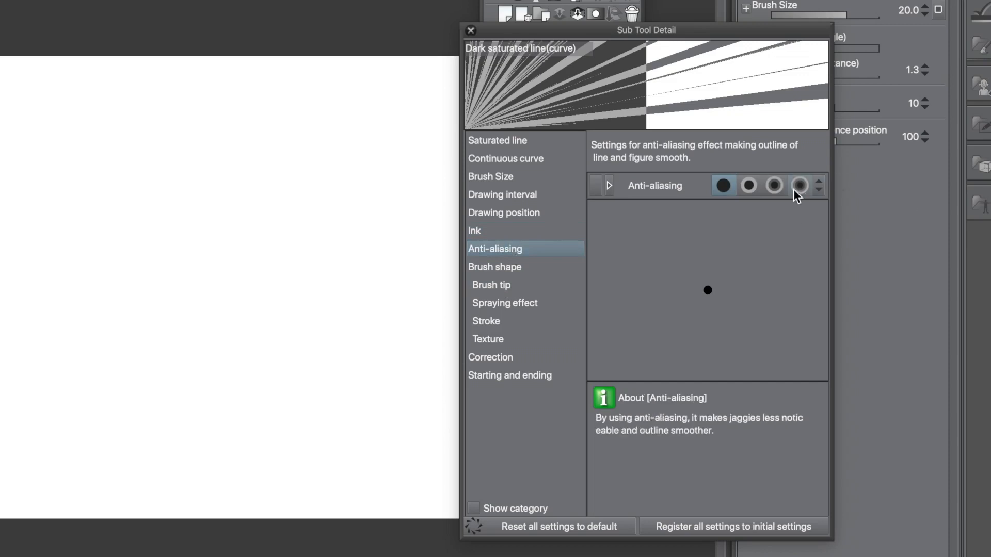
pyautogui.moveTo(798, 188)
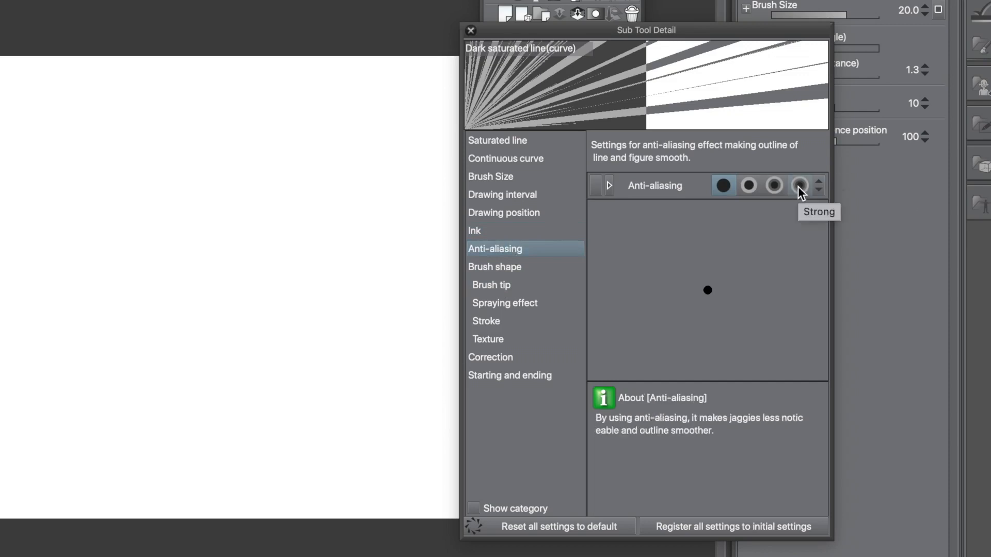
pyautogui.click(773, 184)
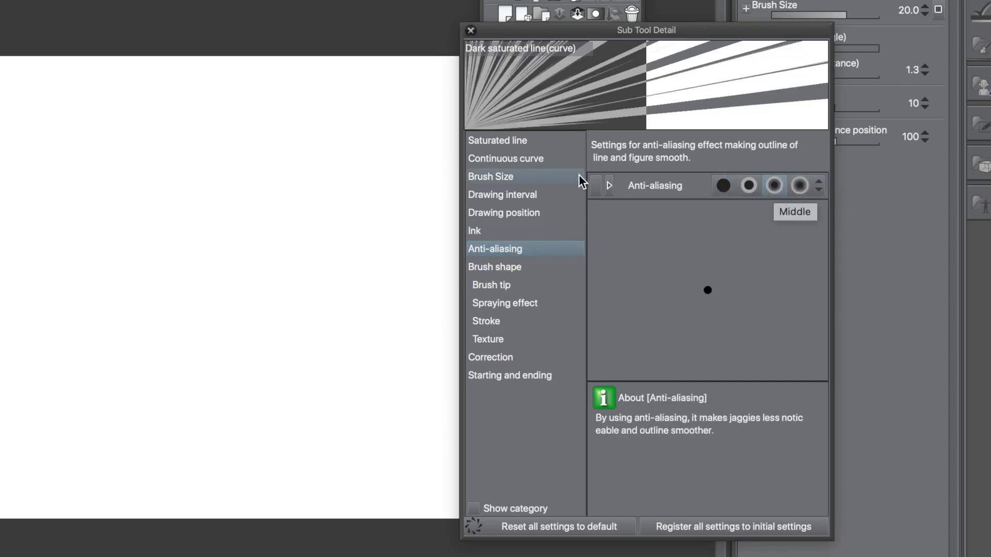
pyautogui.click(495, 266)
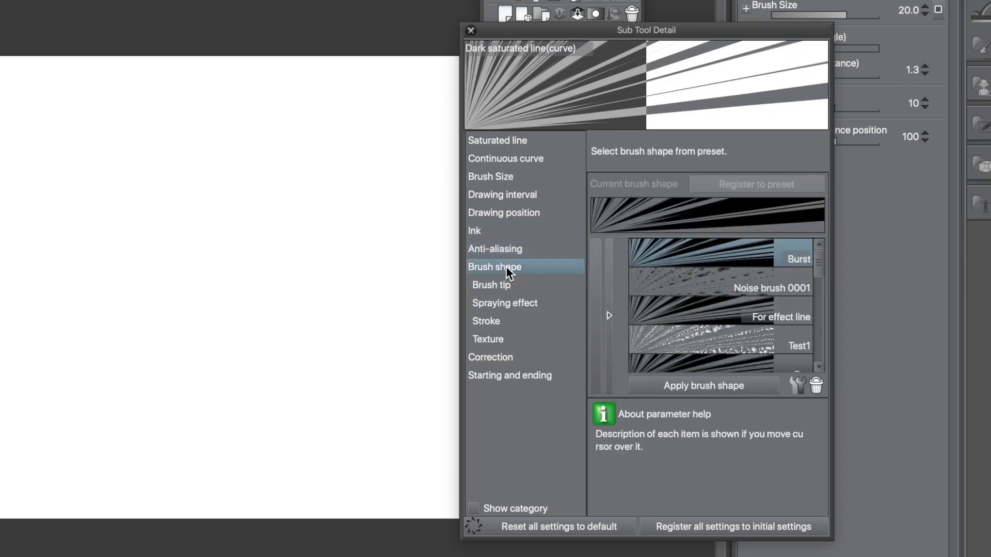
# Set the brush Tip shape to Material using the Rainbow2 tip
pyautogui.click(492, 285)
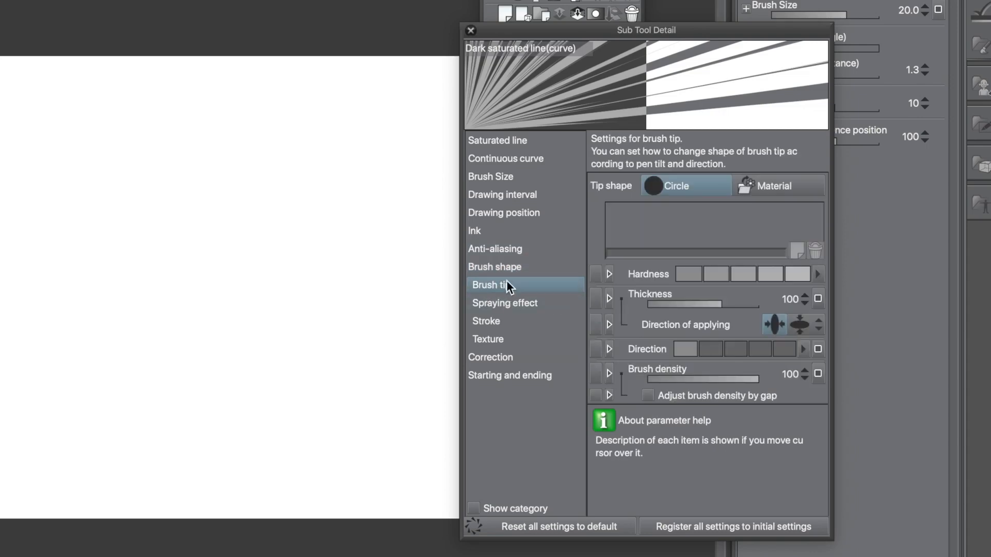
pyautogui.moveTo(789, 213)
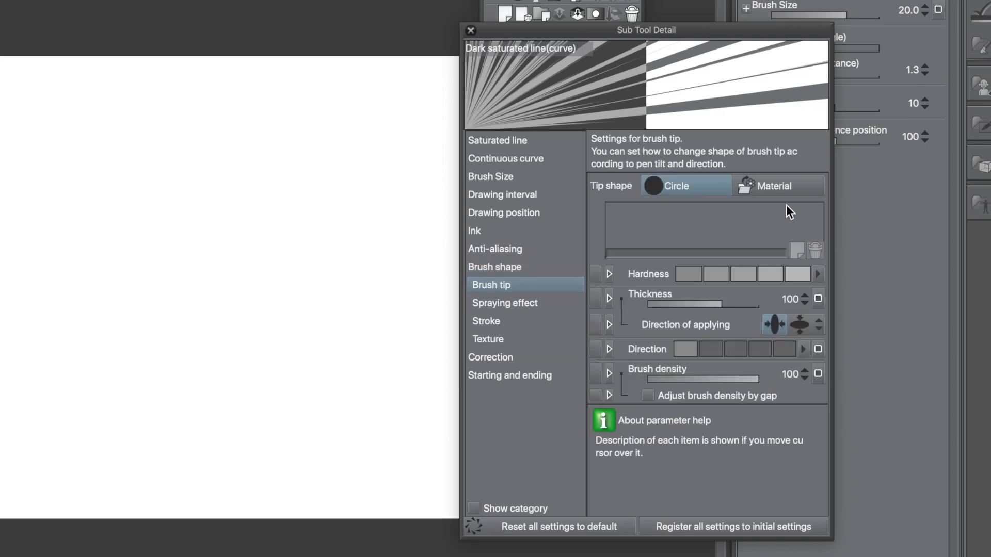
pyautogui.click(779, 186)
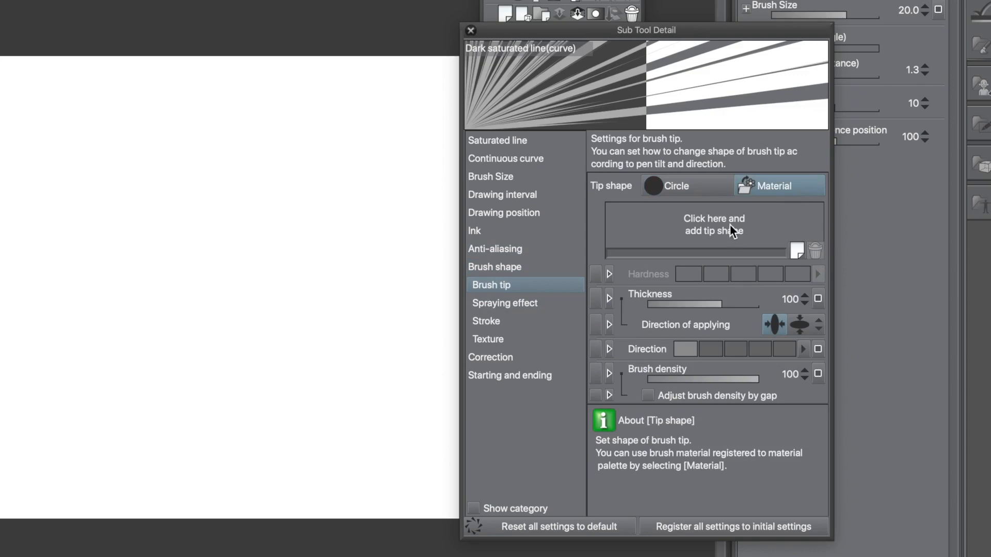
pyautogui.click(714, 227)
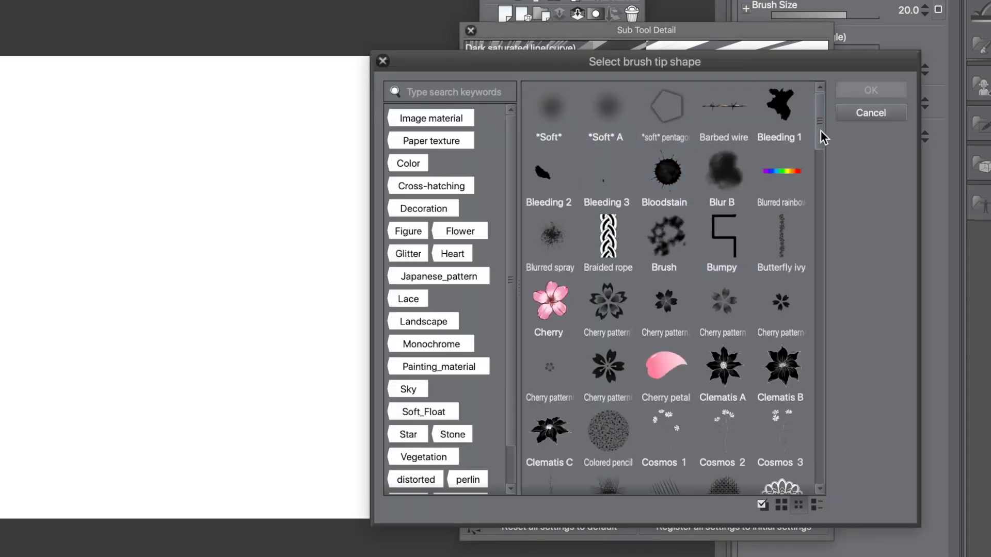
pyautogui.scroll(-3)
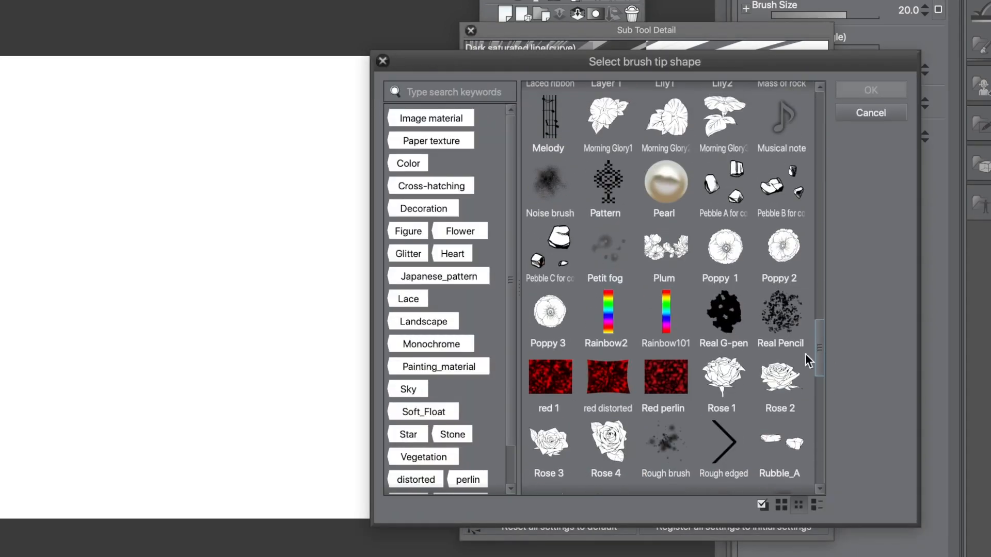
pyautogui.click(606, 313)
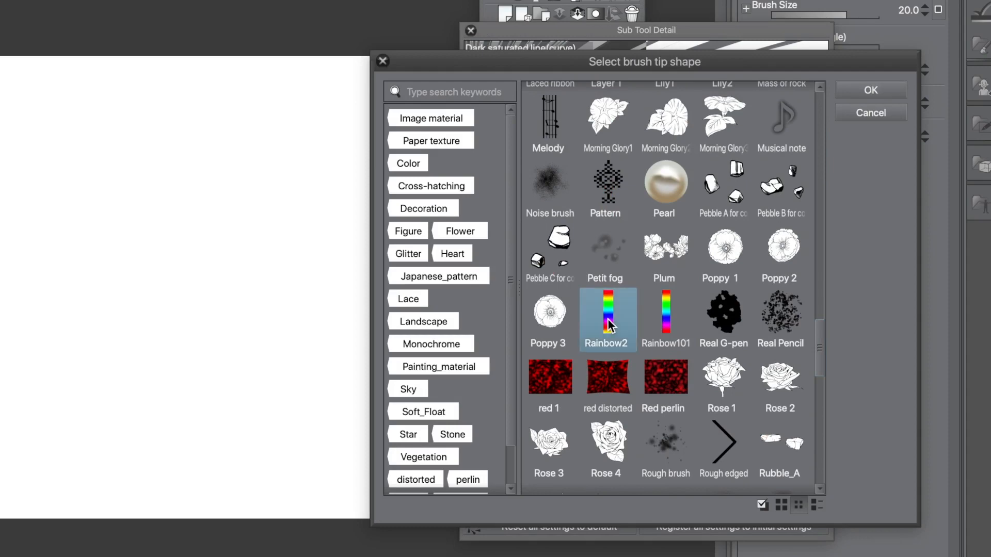
pyautogui.moveTo(598, 322)
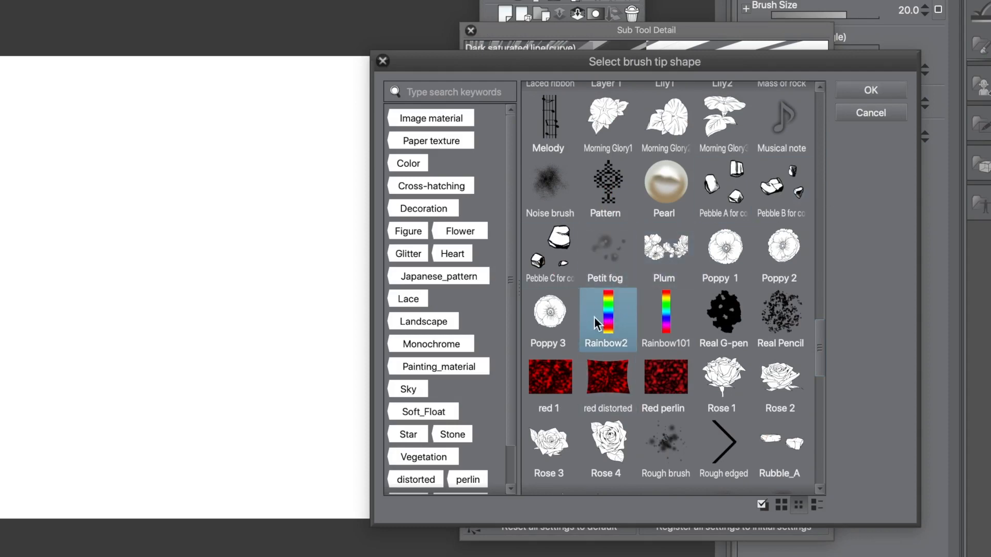
pyautogui.click(870, 89)
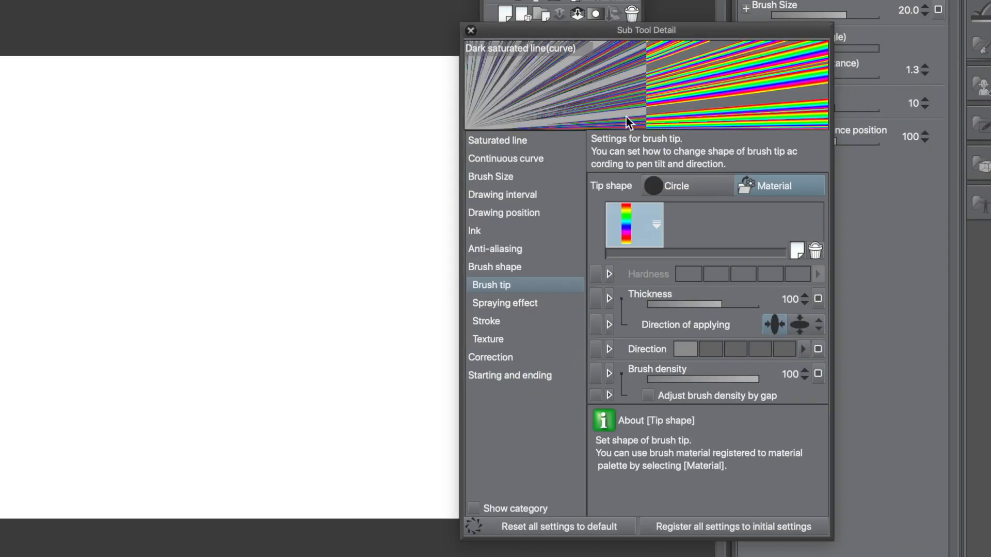
pyautogui.moveTo(959, 94)
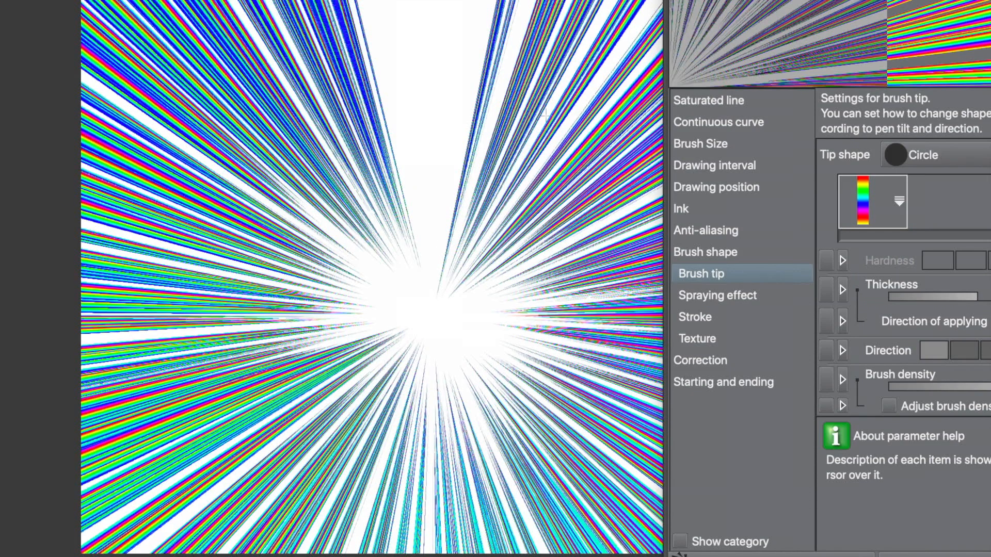
pyautogui.moveTo(396, 348)
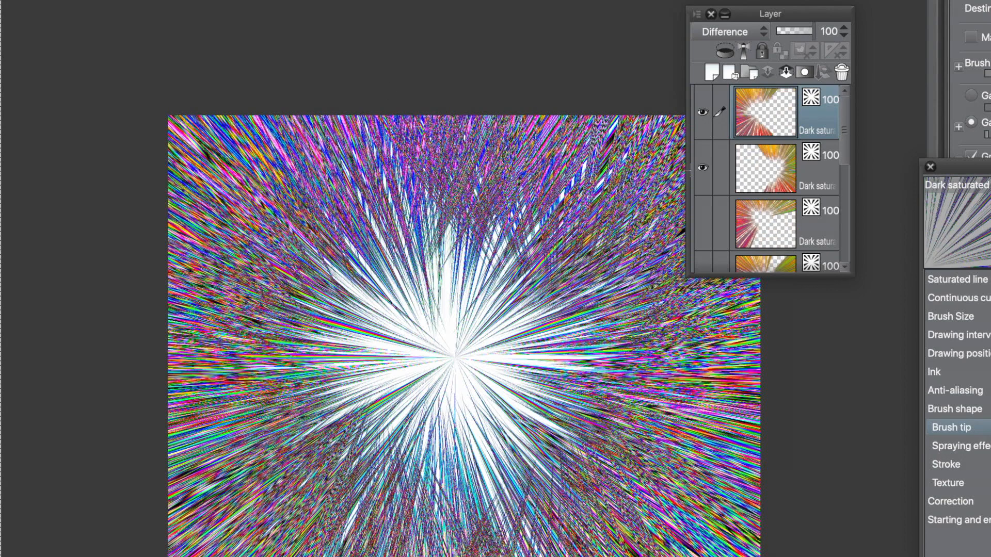
# Flatten the stacked rainbow burst layers into a single Layer 1 via Layer > Flatten image
pyautogui.scroll(-3)
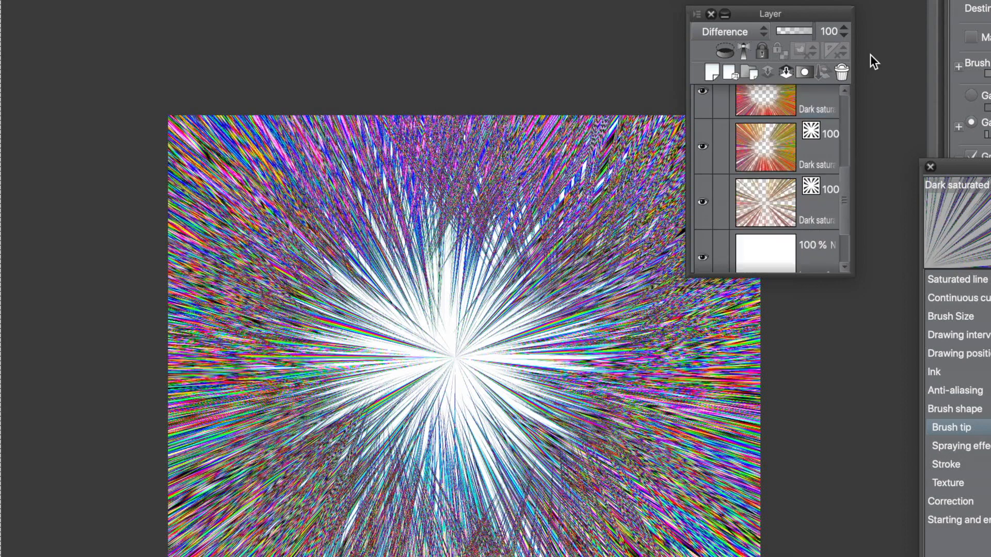
pyautogui.scroll(-3)
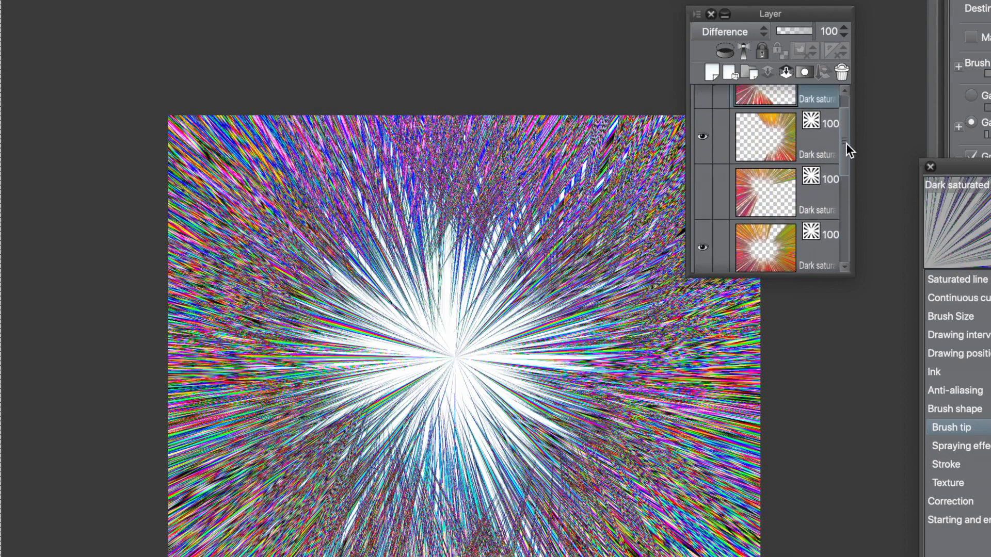
pyautogui.click(209, 13)
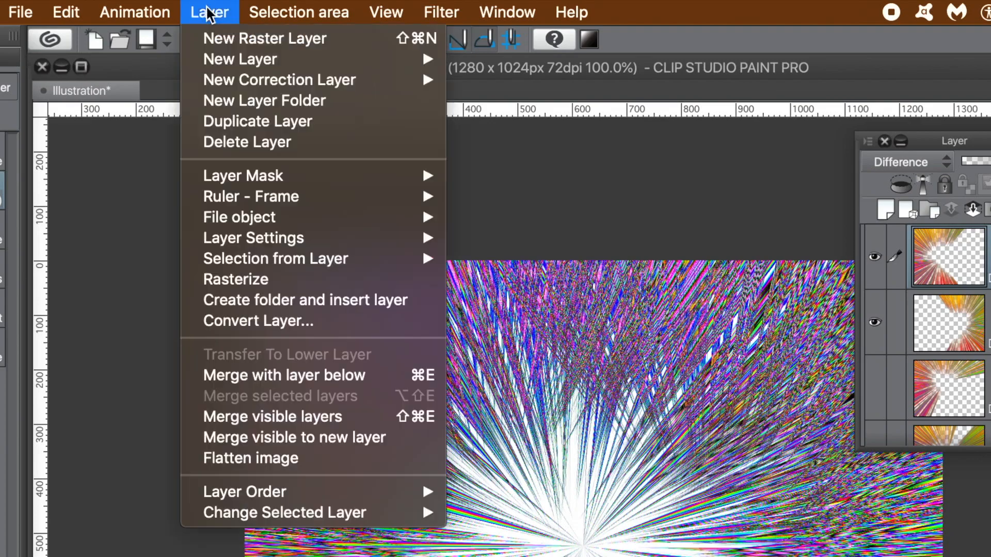
pyautogui.click(272, 416)
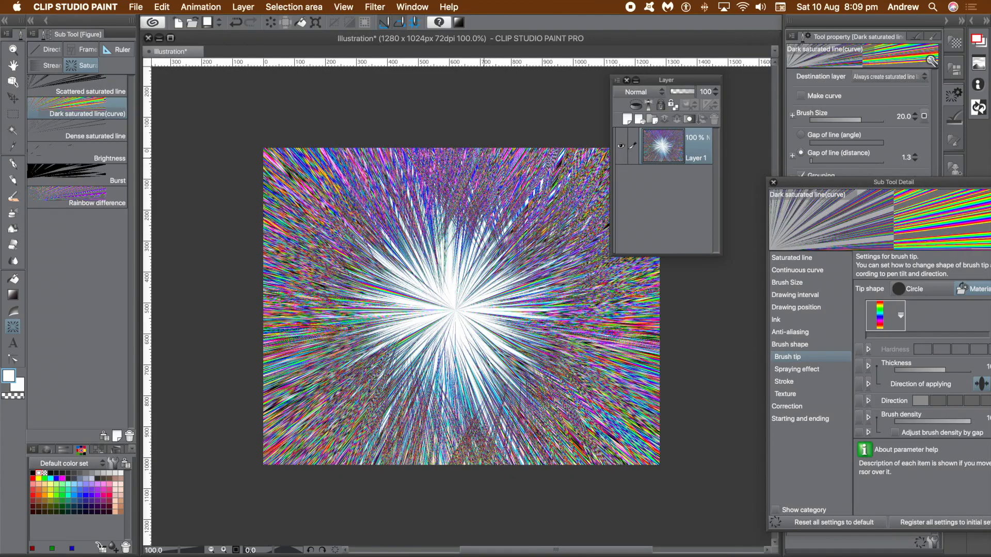
pyautogui.click(374, 7)
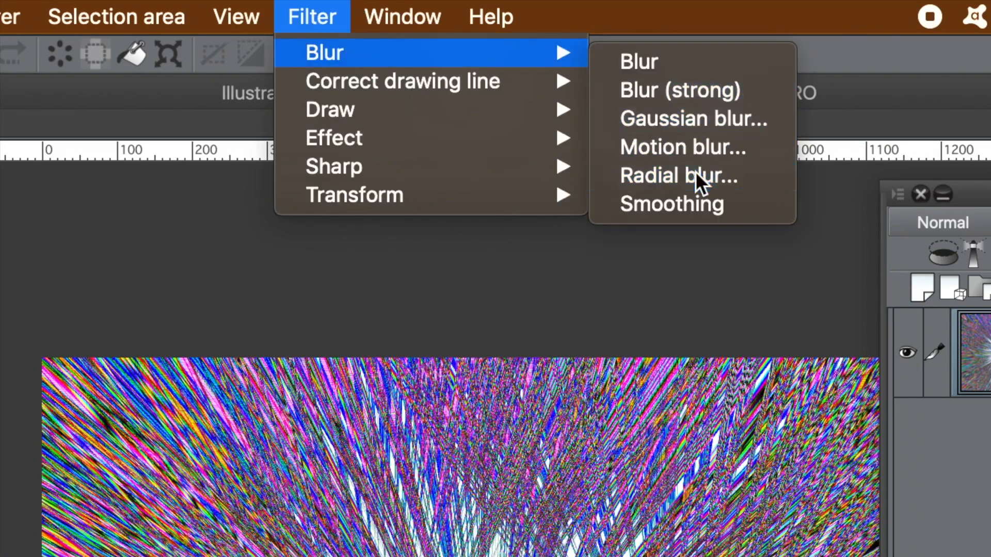
# Apply a radial blur of about 10.85 centred on the burst, streaking the rainbow lines
pyautogui.click(679, 175)
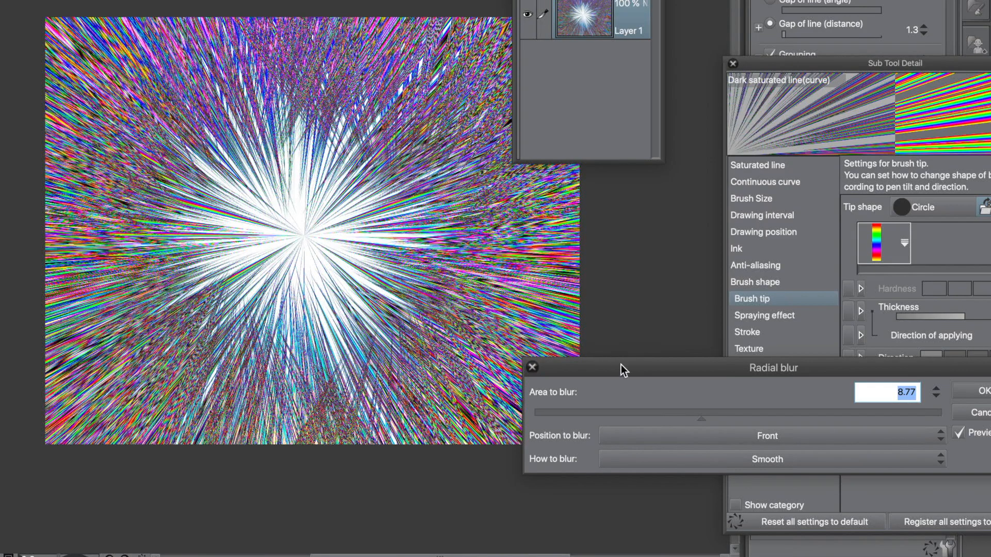
pyautogui.click(776, 412)
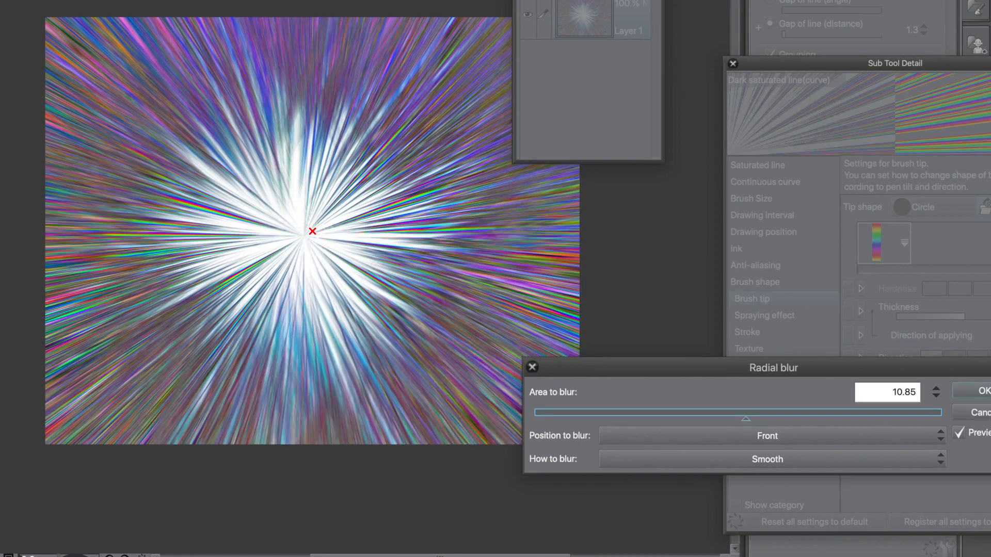
pyautogui.click(981, 390)
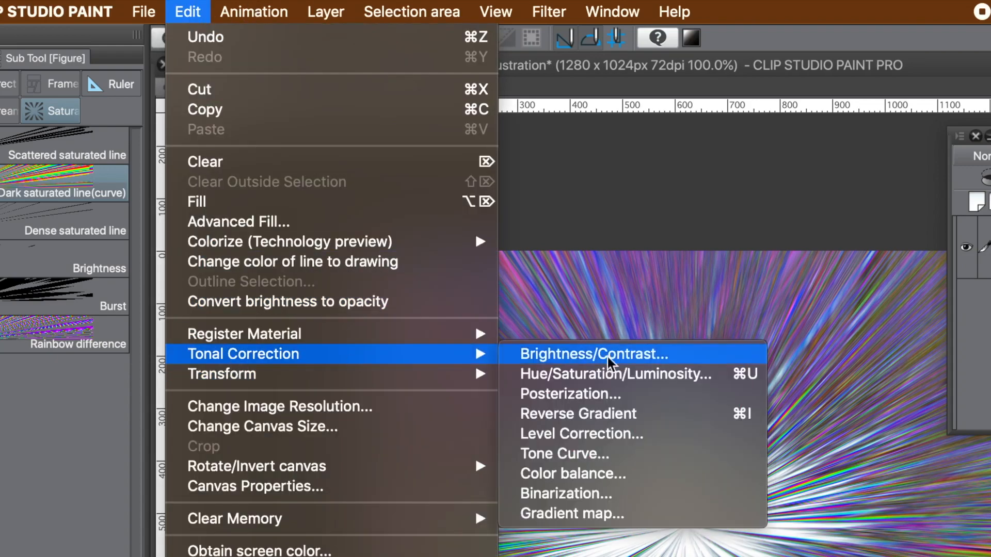
pyautogui.moveTo(614, 374)
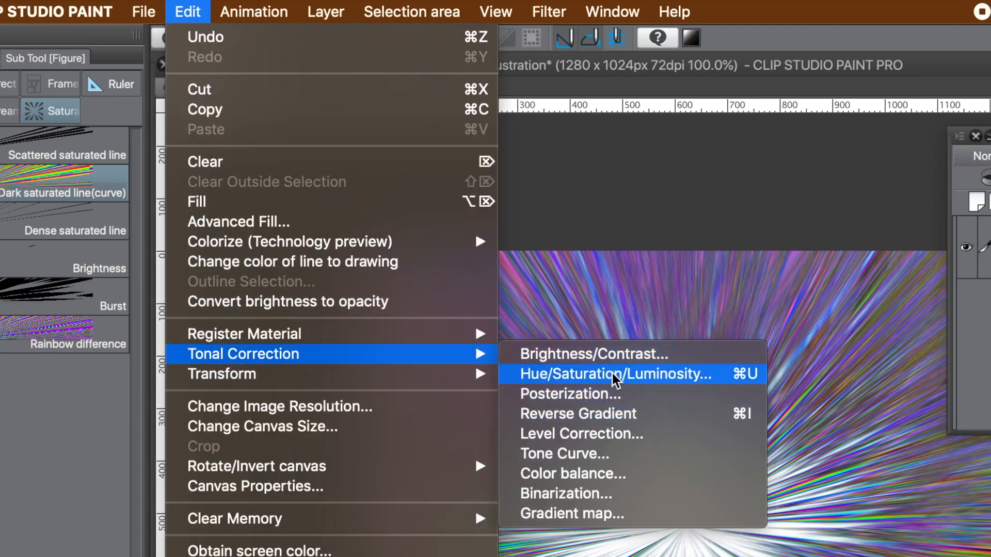
pyautogui.moveTo(623, 513)
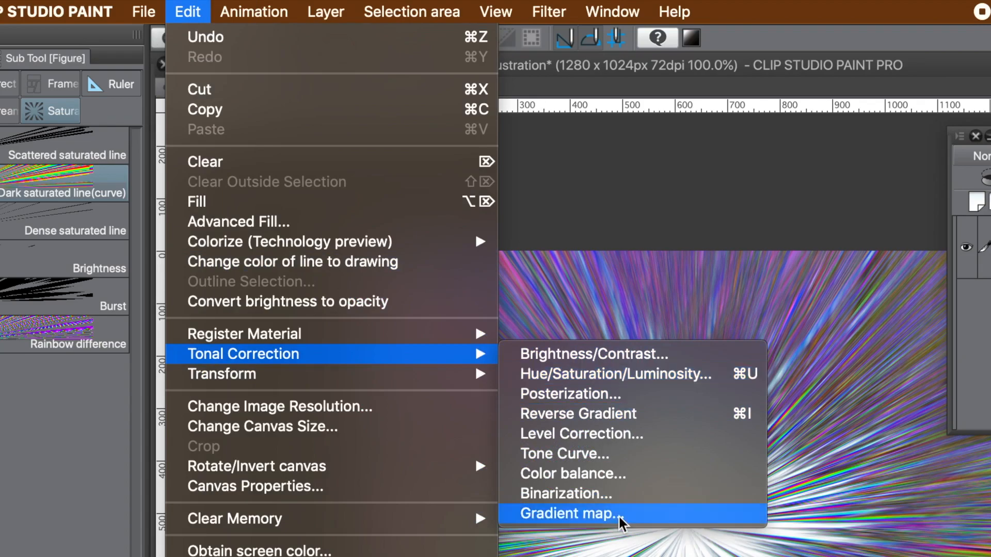
# Apply the Sunset (gold) gradient map with a mixing-rate curve to recolour the burst
pyautogui.click(568, 513)
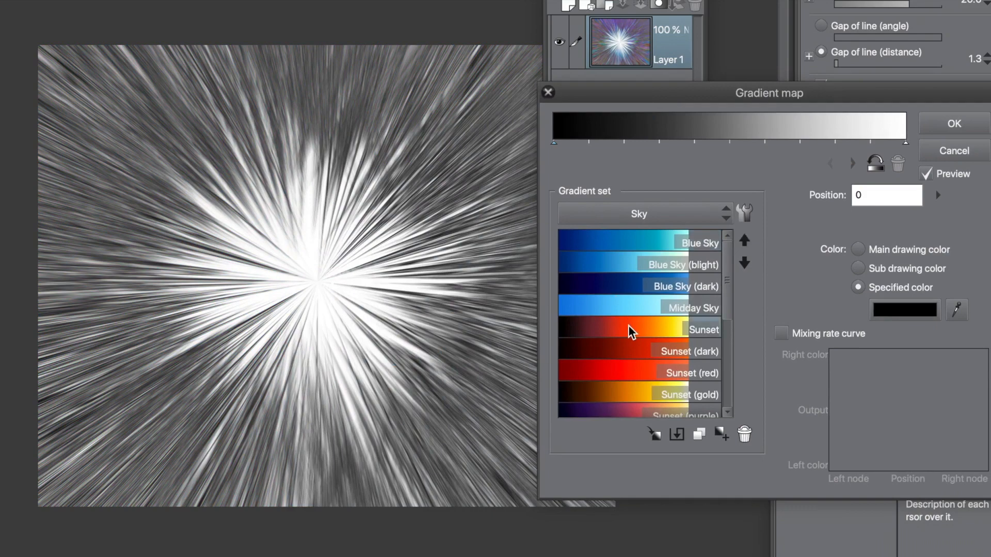
pyautogui.moveTo(629, 361)
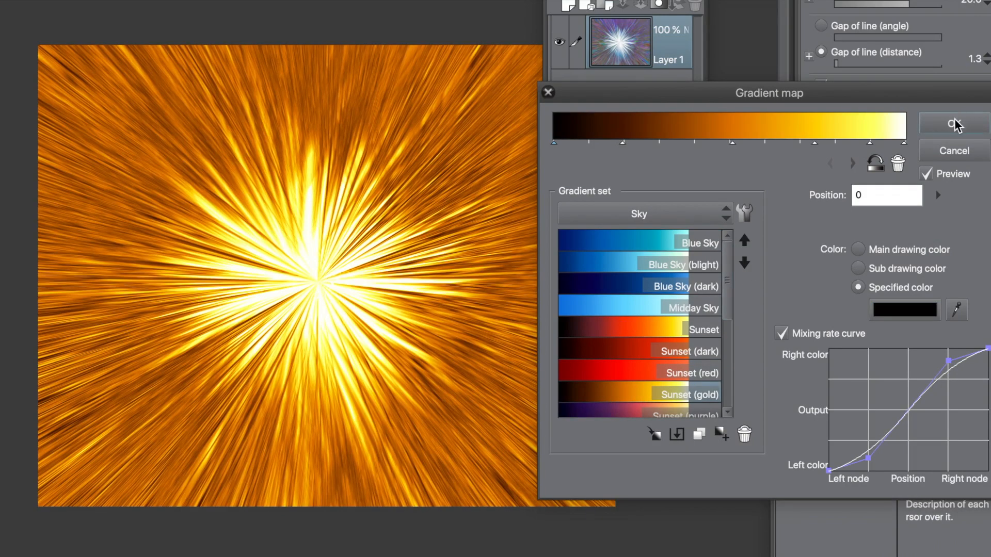
pyautogui.click(954, 123)
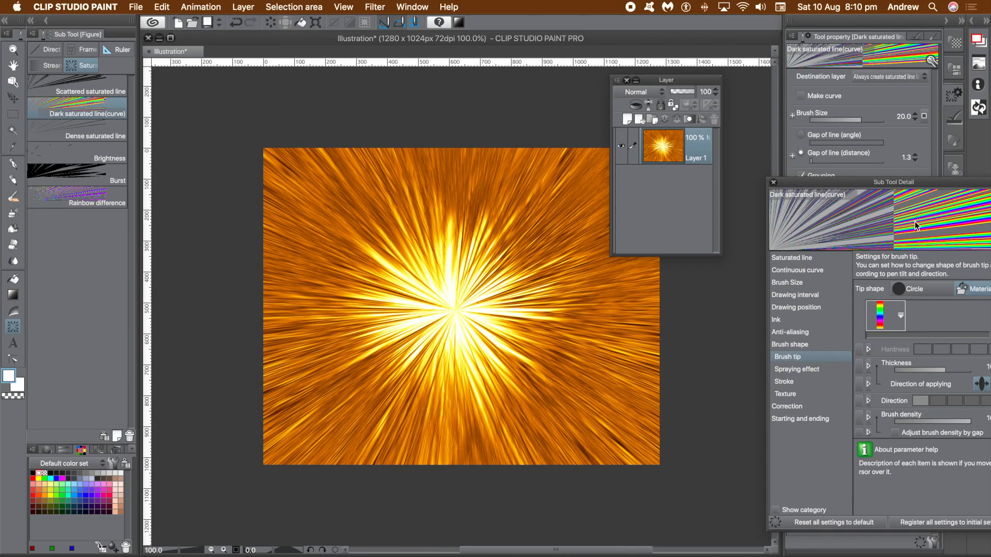
pyautogui.moveTo(894, 315)
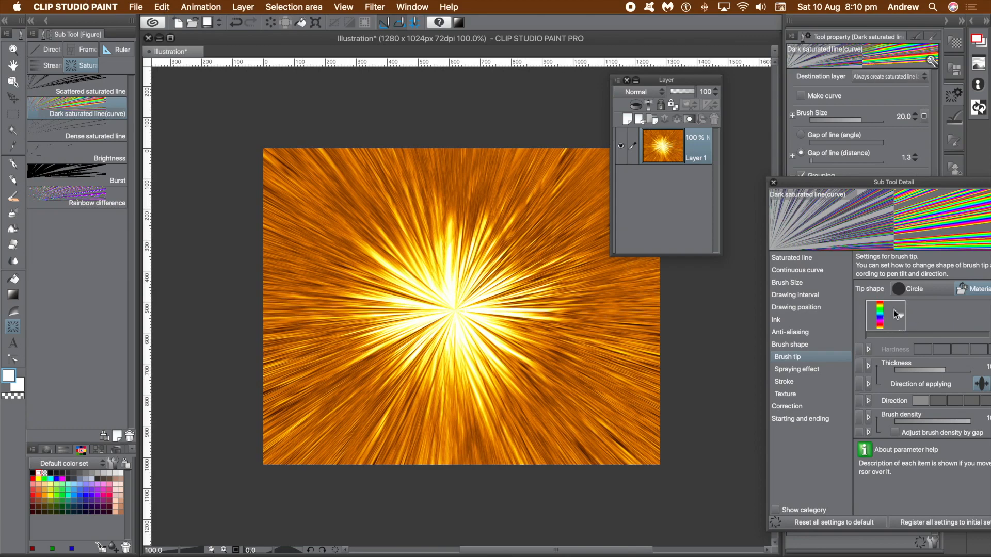